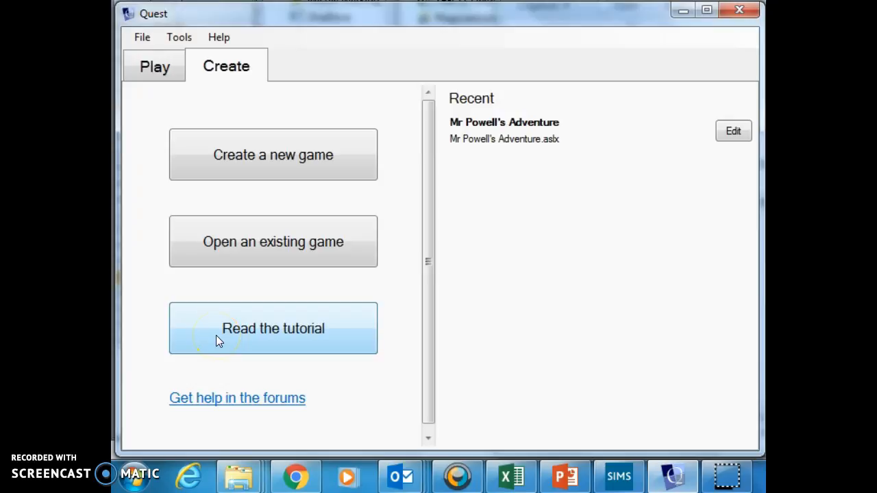
mouse_move(177, 446)
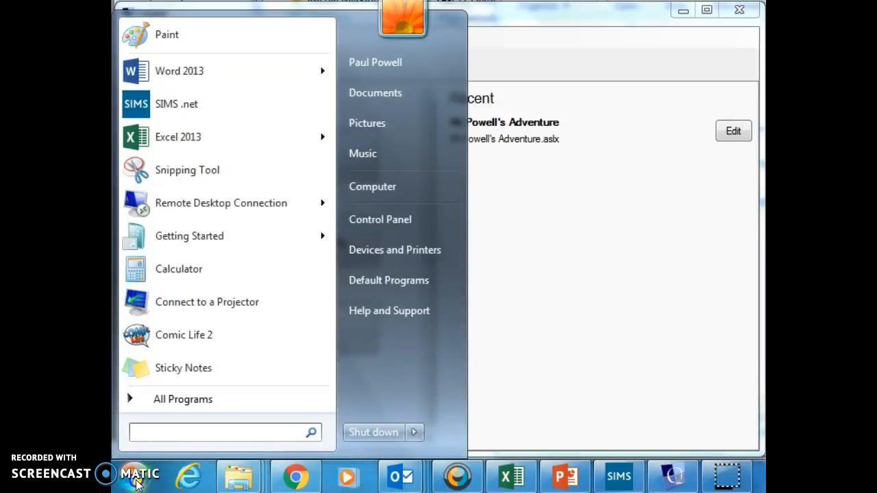
Search the Start menu for 'quest' and launch the Quest program.
click(219, 433)
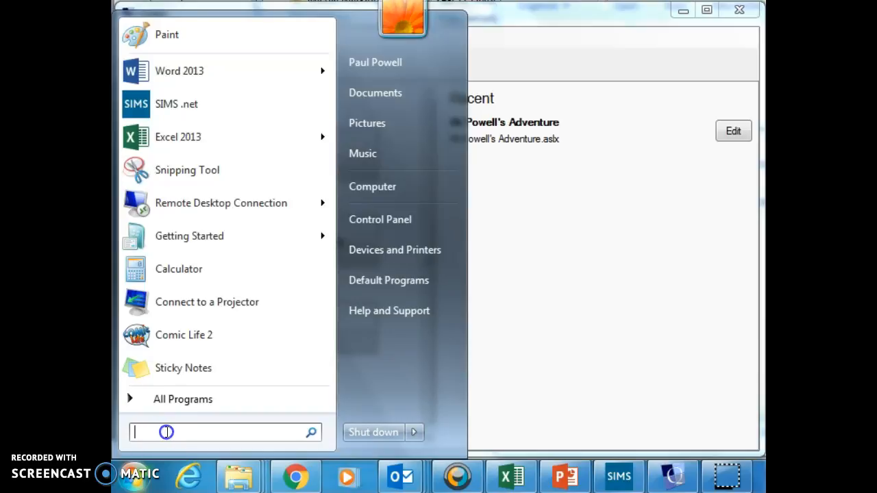
text(quest)
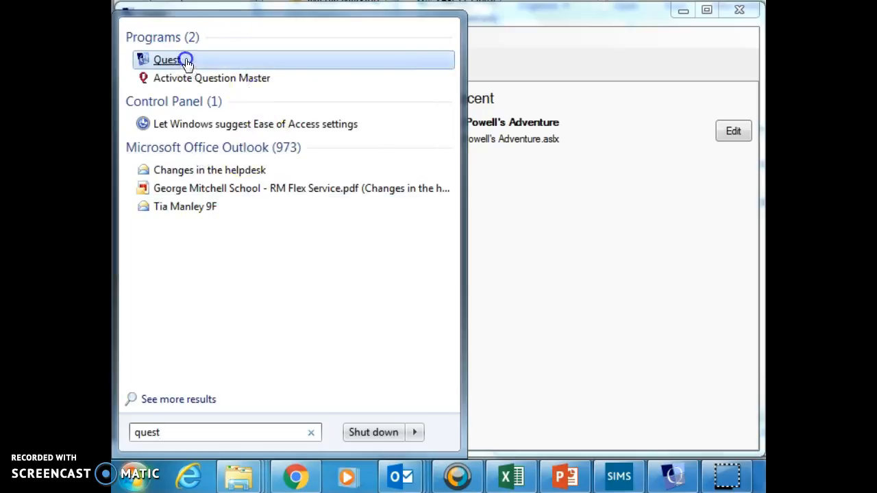
click(172, 60)
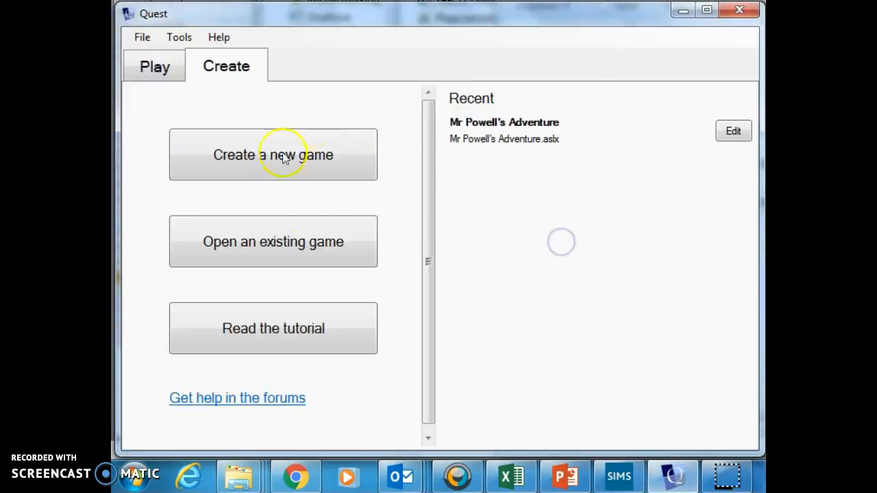
click(154, 66)
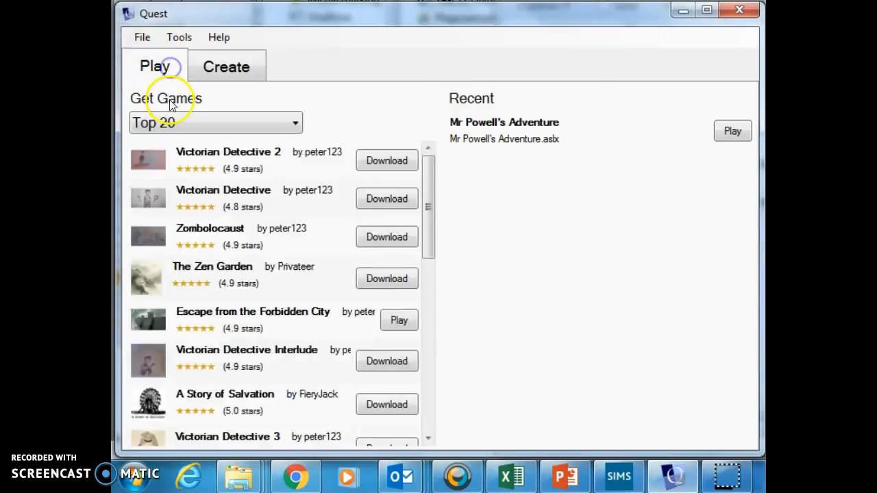
mouse_move(221, 162)
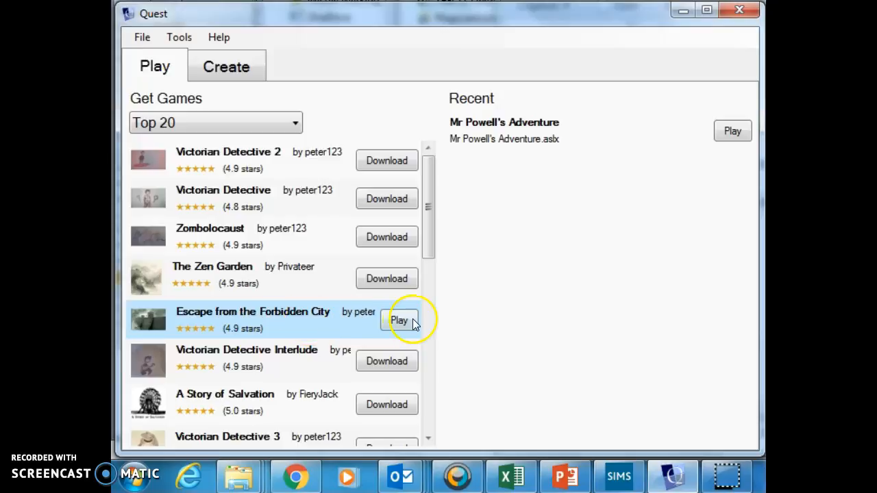
mouse_move(229, 51)
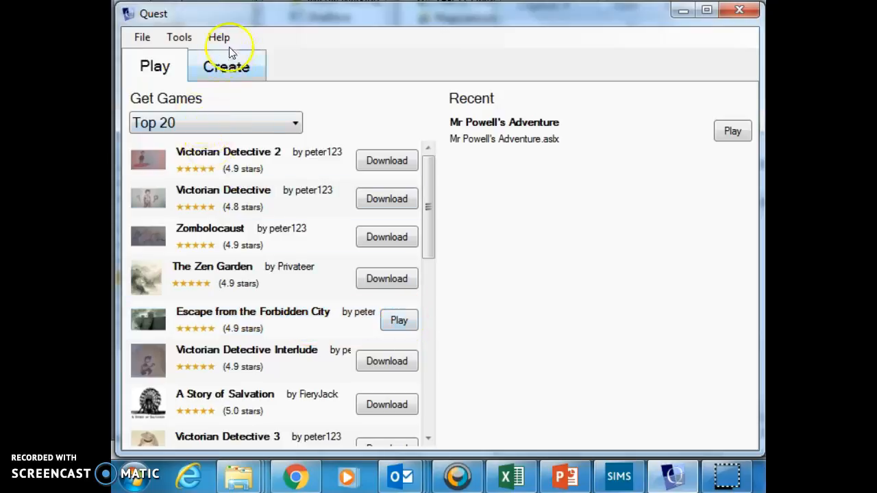
click(226, 66)
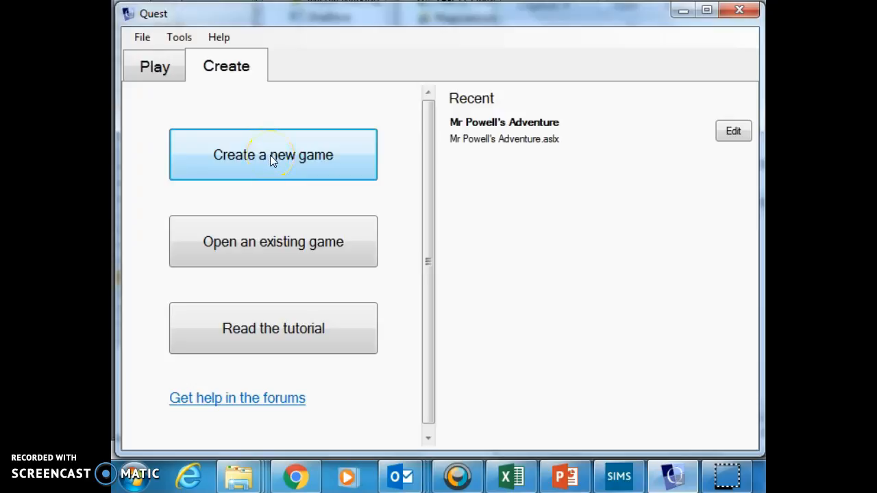
Create a new text adventure game named 'The School'.
click(273, 154)
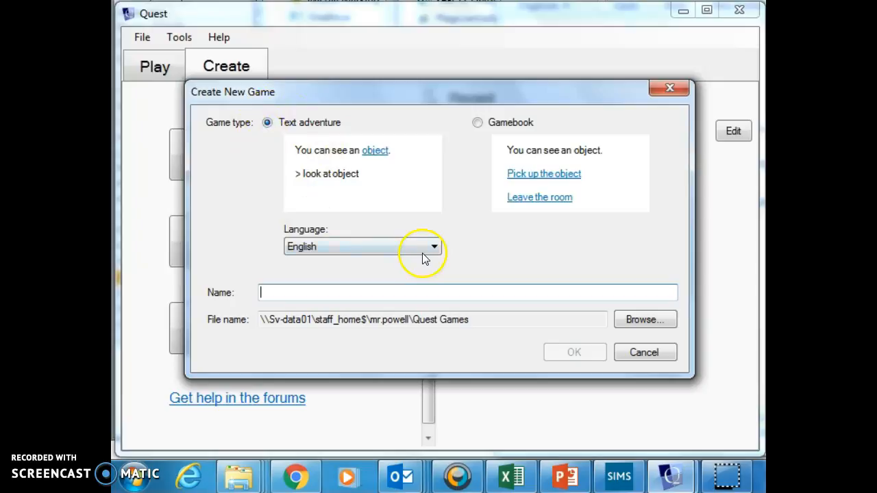
mouse_move(384, 284)
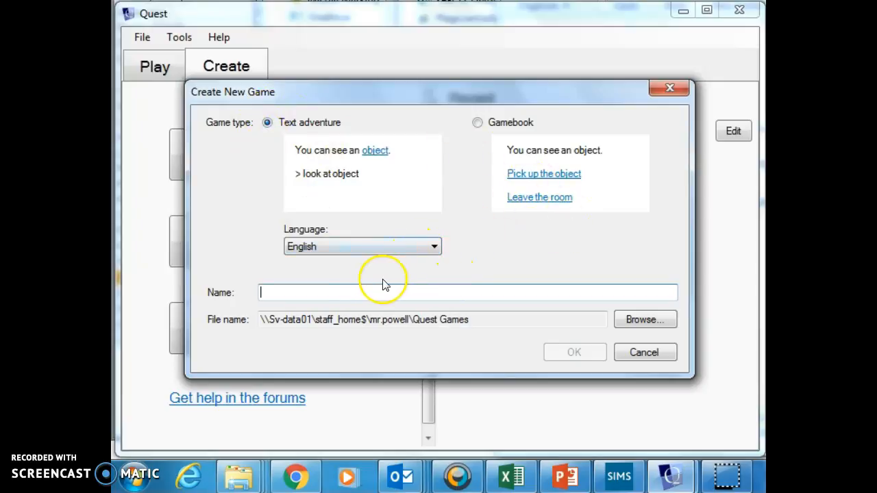
mouse_move(317, 267)
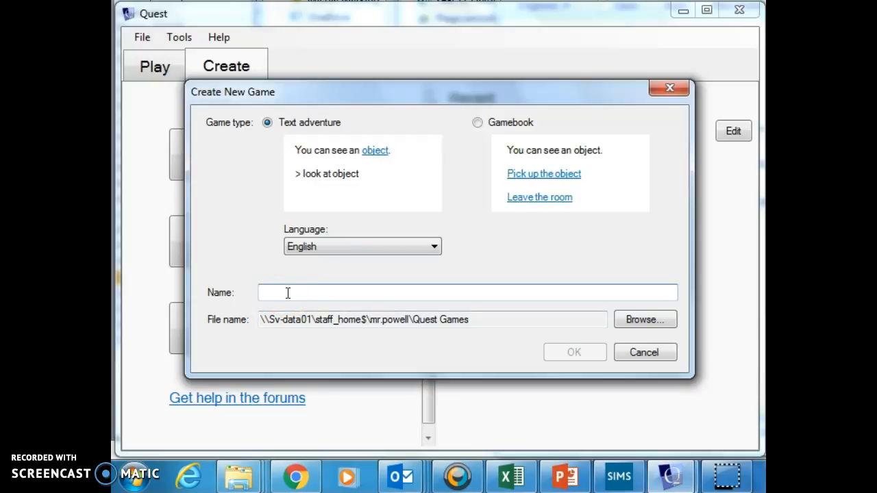
text(T)
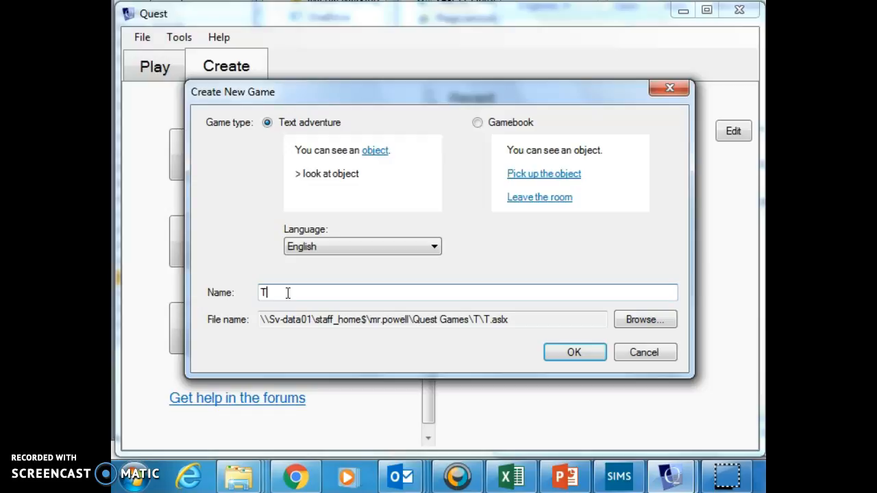
text(he Sch)
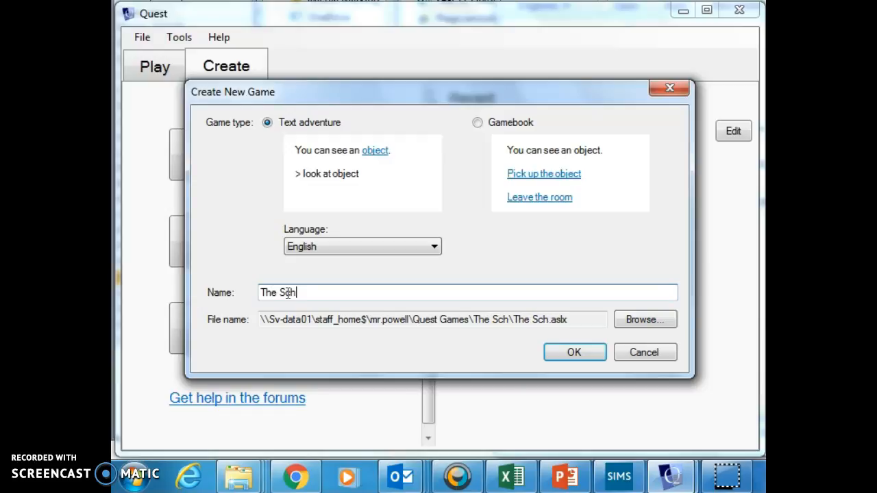
text(ool)
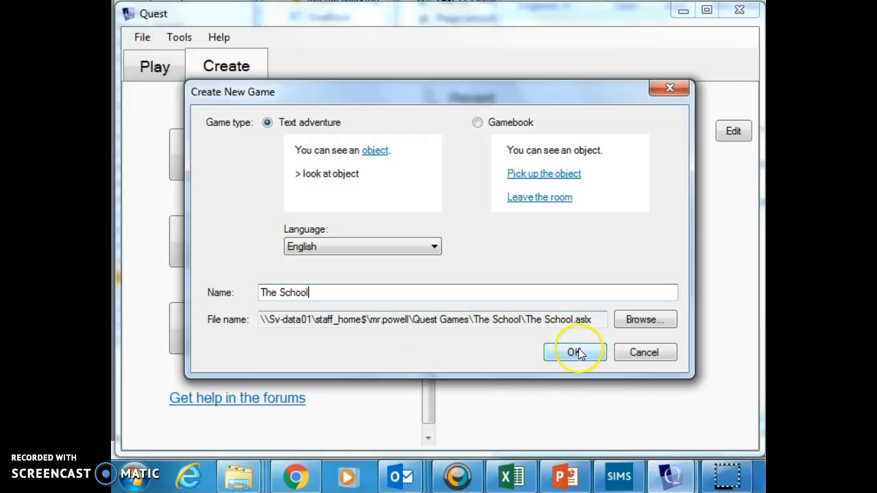
click(573, 352)
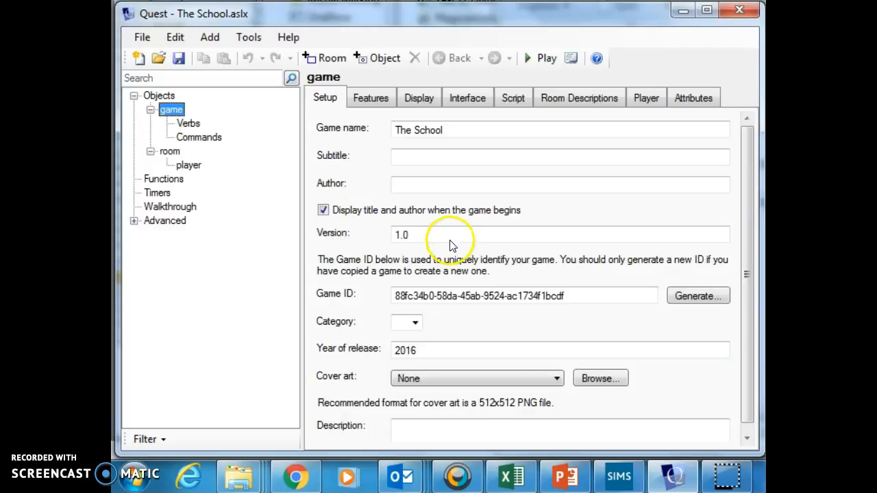
mouse_move(375, 57)
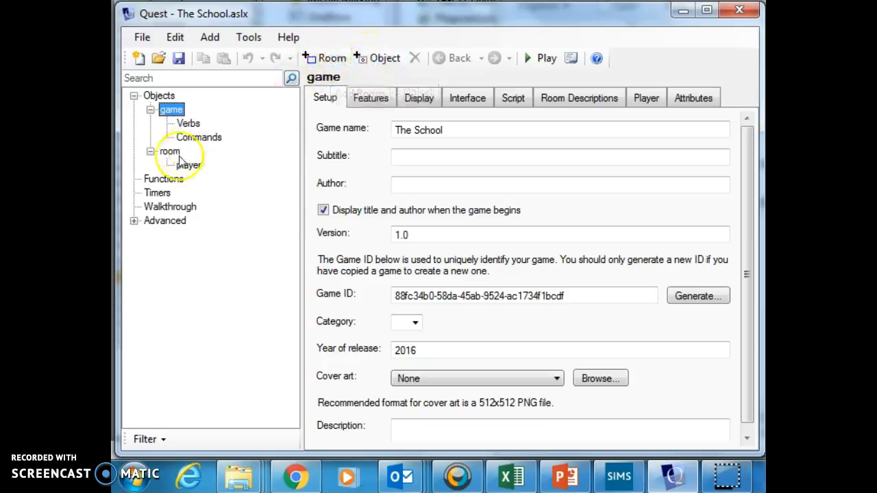
Rename the default starting room 'room' to 'Cell'.
click(169, 152)
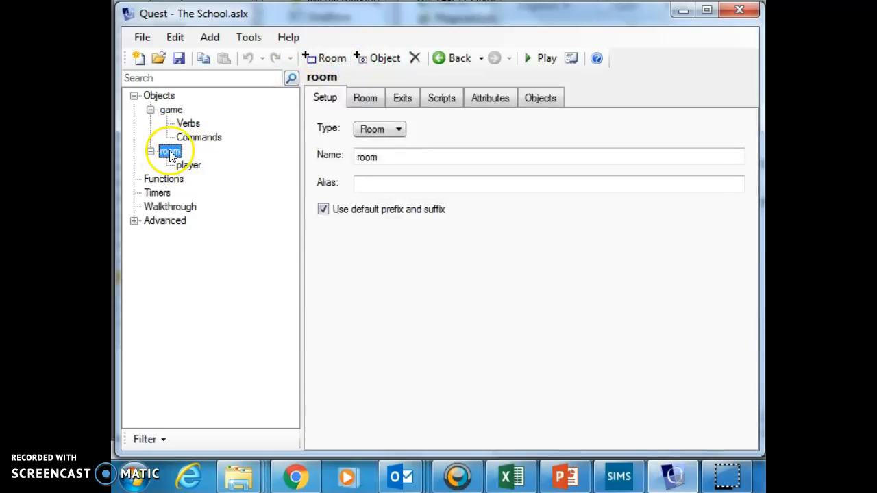
click(383, 157)
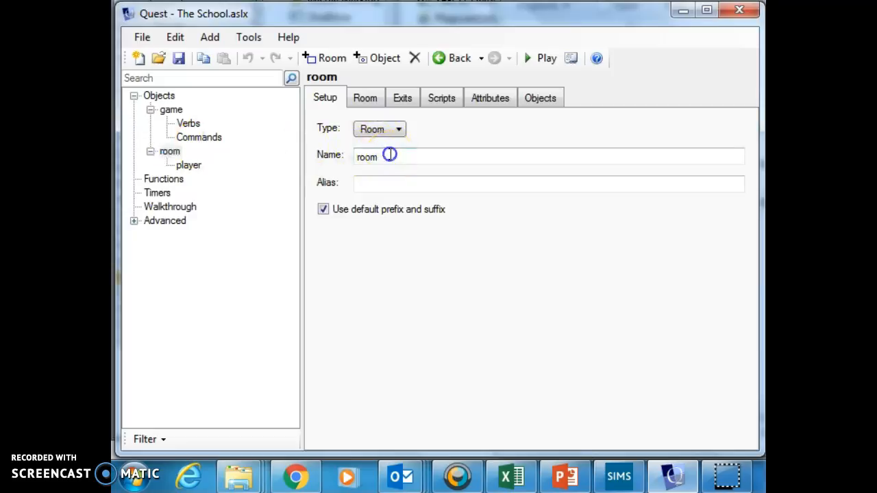
text(Cell)
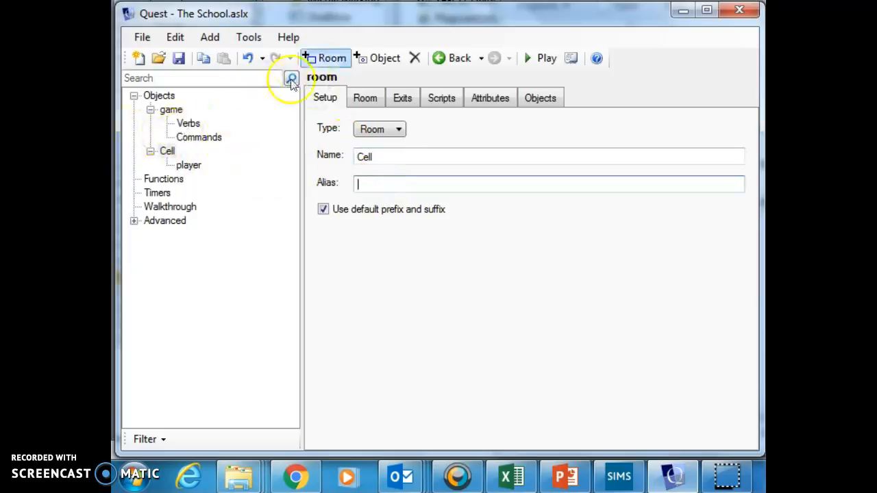
Add three new rooms named Throne Room, Chapel and Hallway.
click(326, 57)
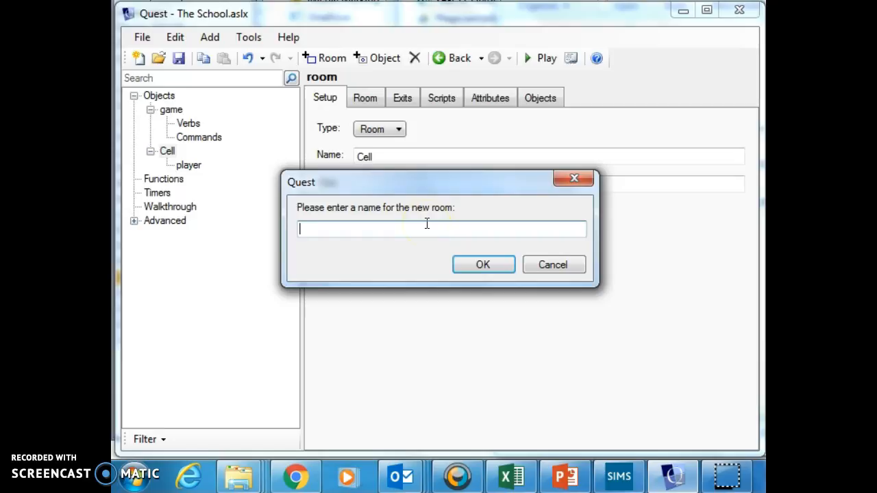
text(Throne R)
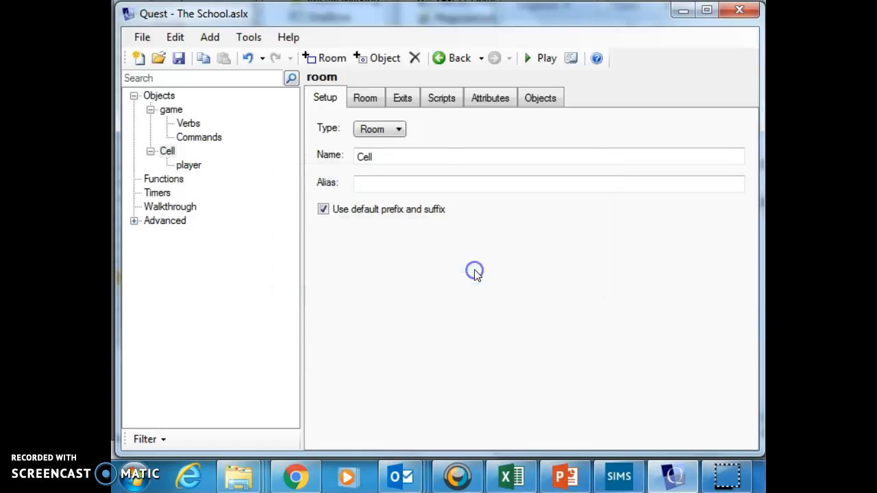
click(331, 57)
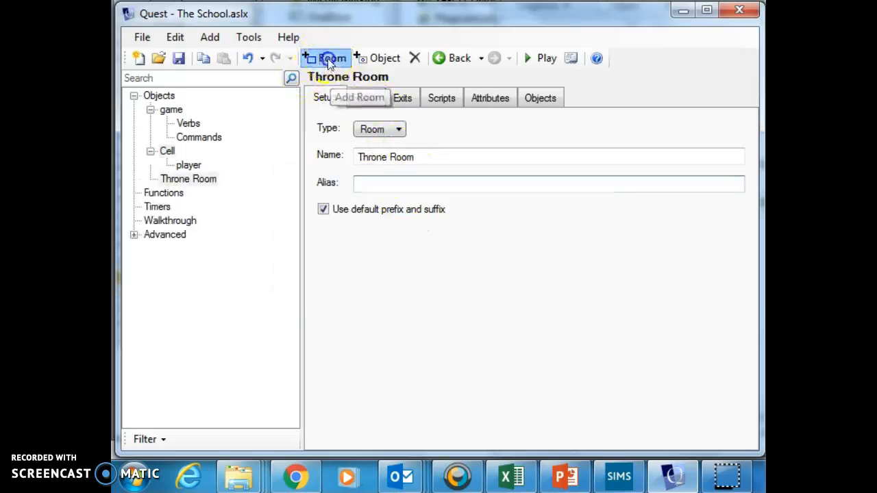
click(326, 58)
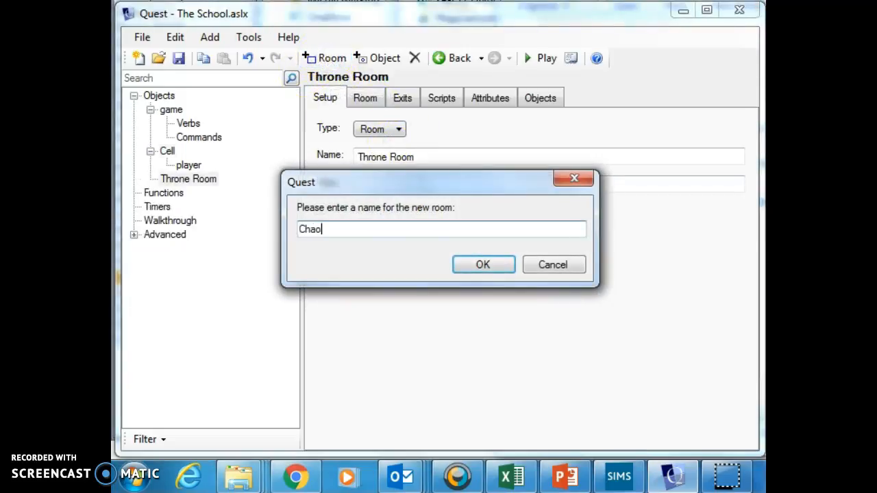
key(BackSpace)
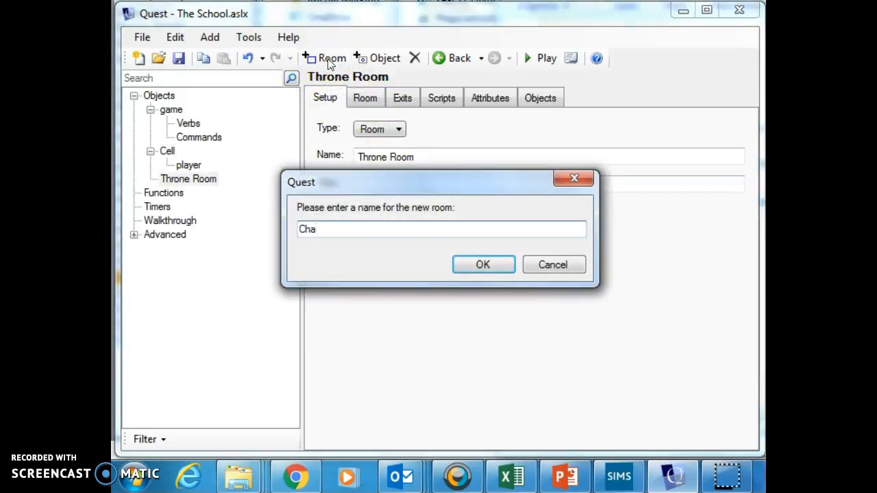
text(pel)
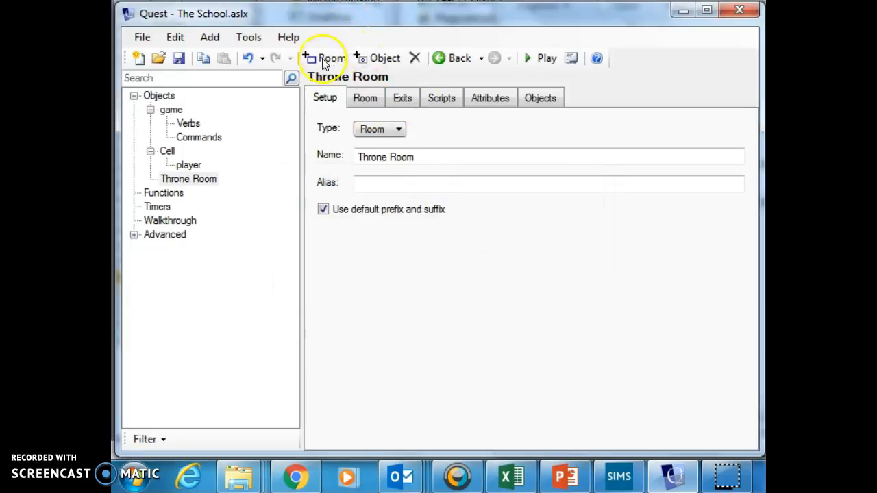
click(332, 57)
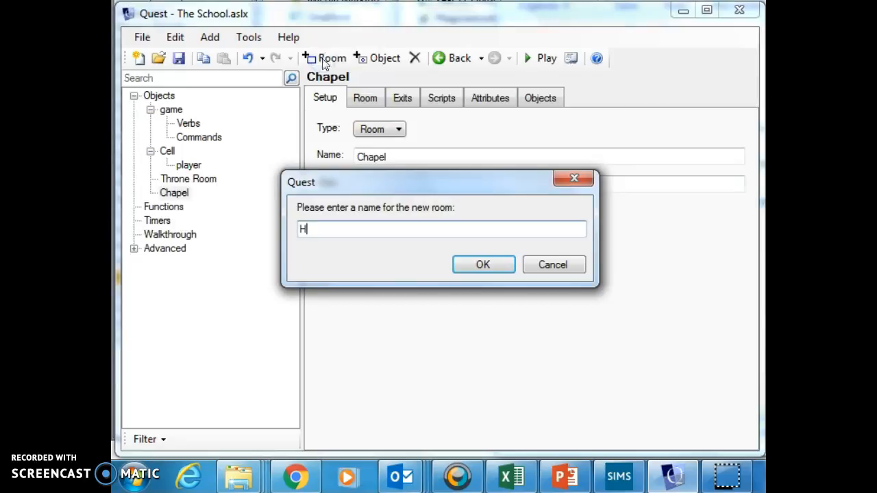
text(allway)
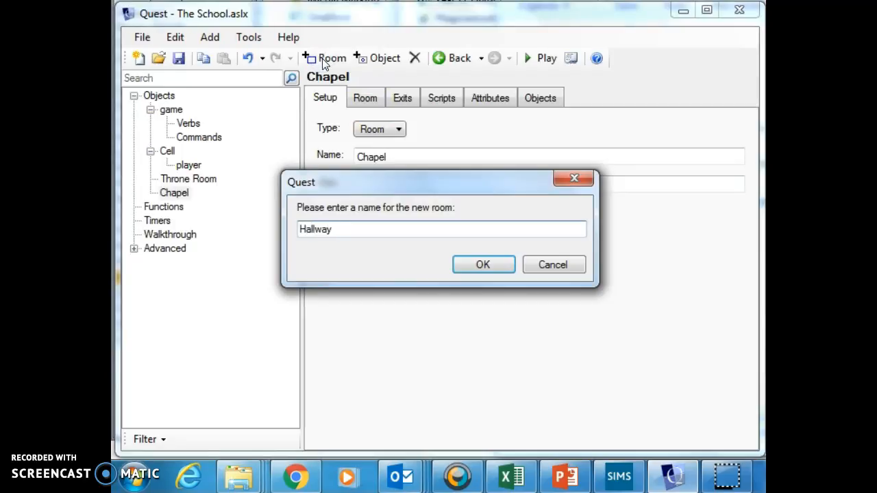
click(552, 264)
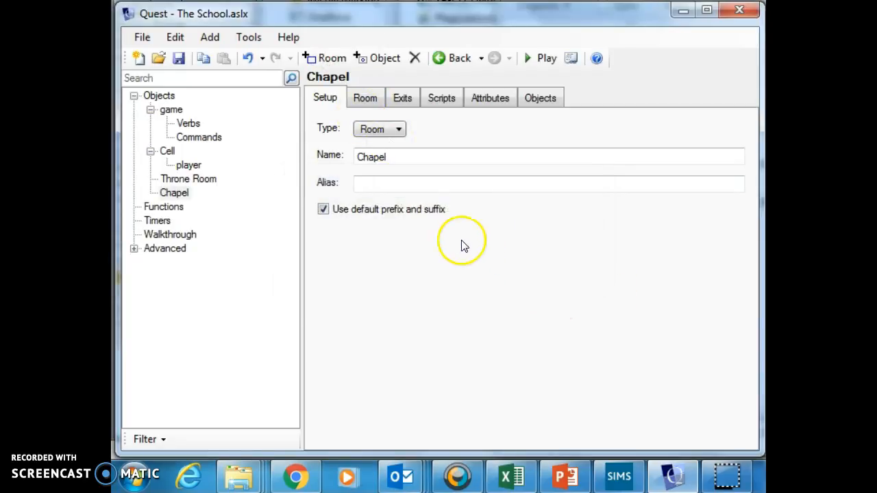
click(331, 57)
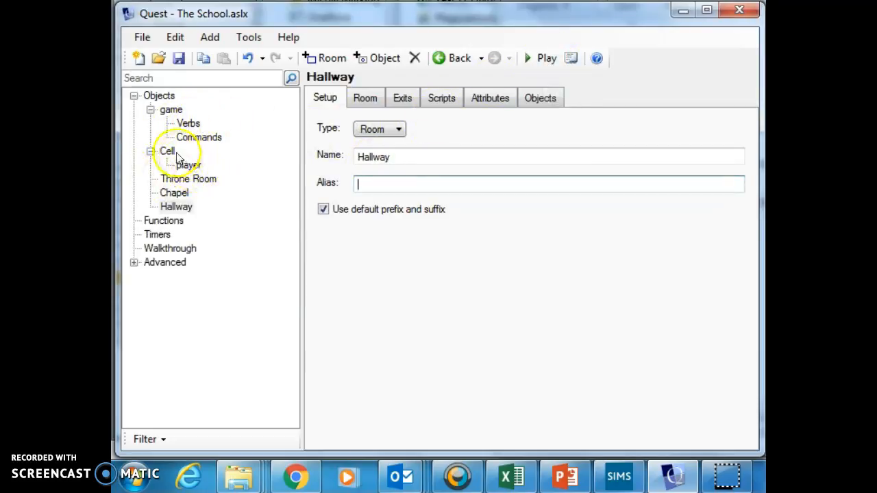
click(167, 151)
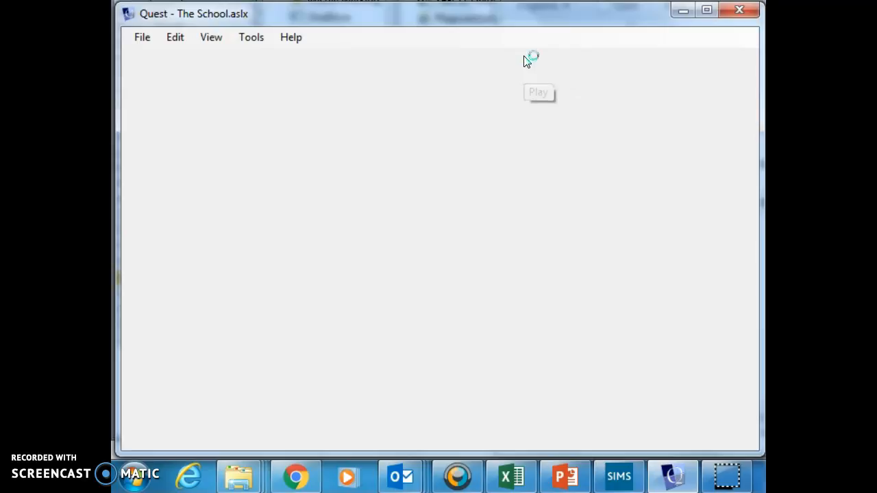
mouse_move(394, 126)
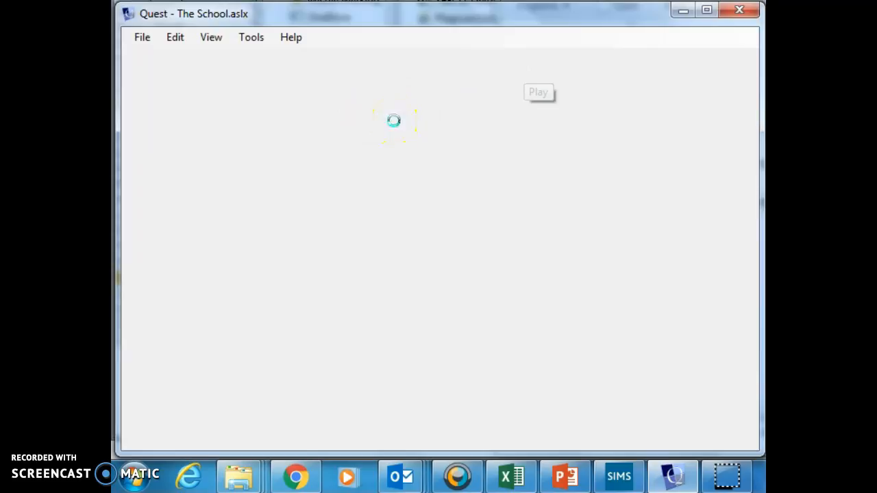
click(539, 92)
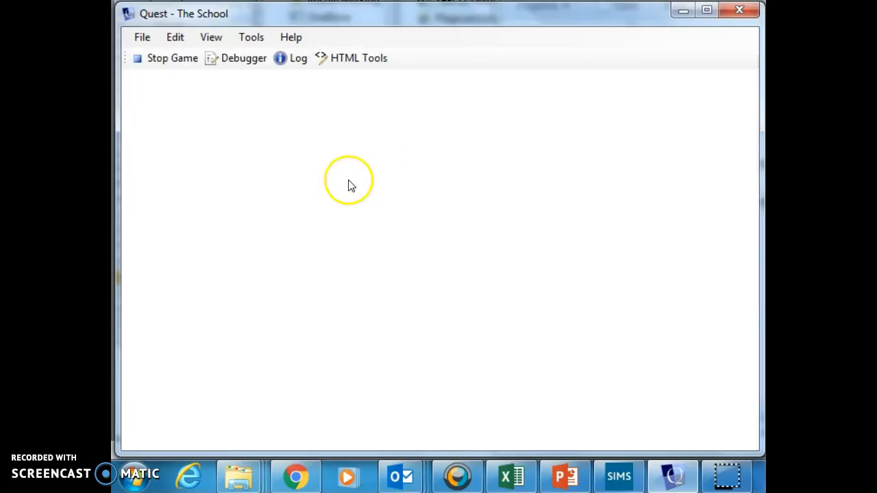
mouse_move(343, 170)
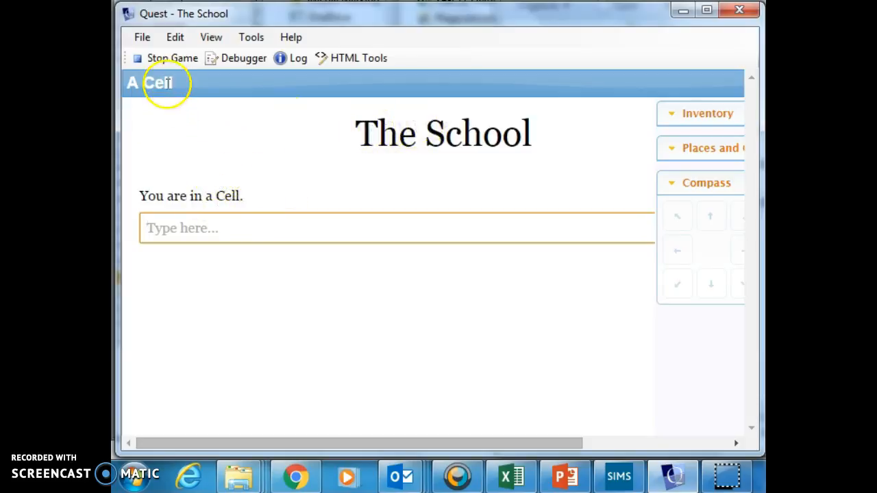
click(172, 58)
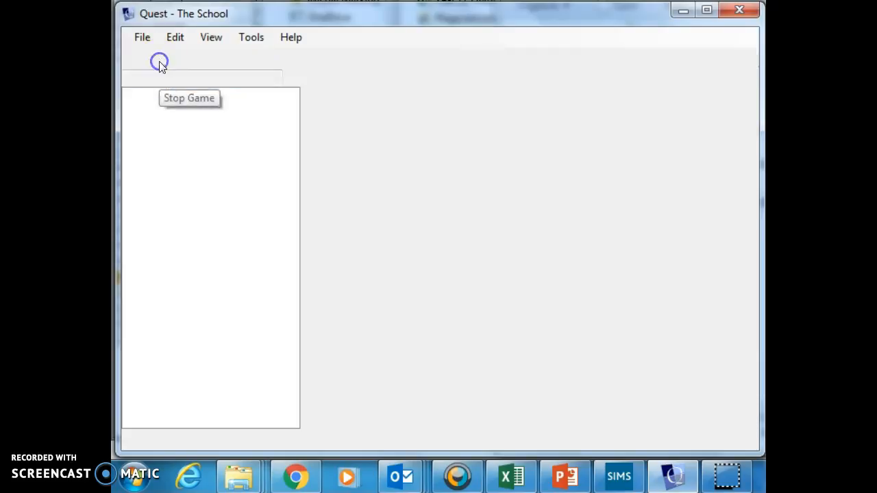
Select the Hallway room in the Objects tree to show its Setup details.
click(188, 98)
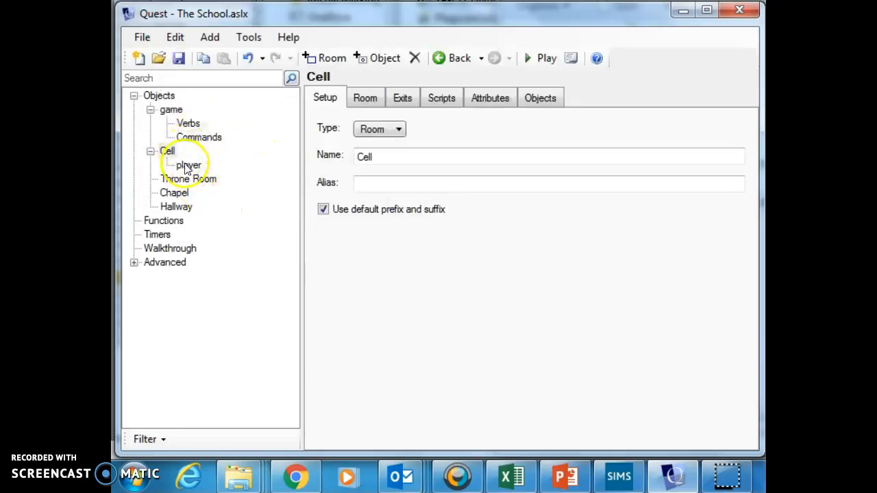
click(188, 179)
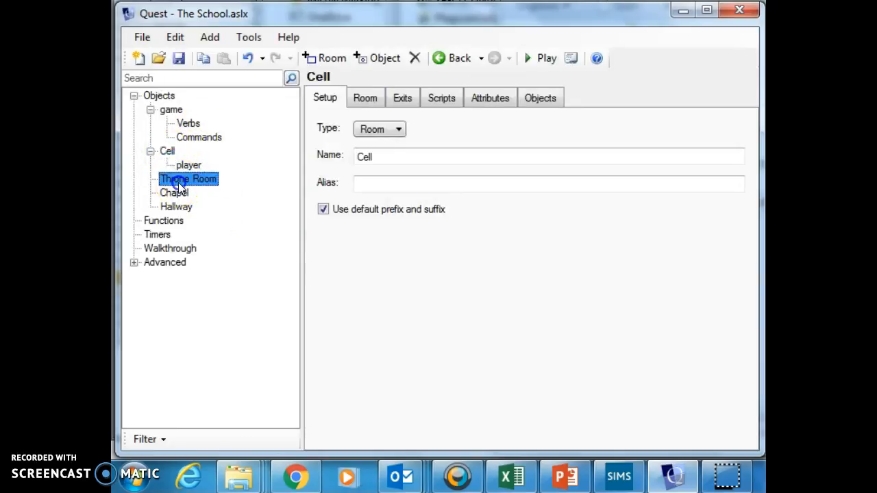
click(176, 206)
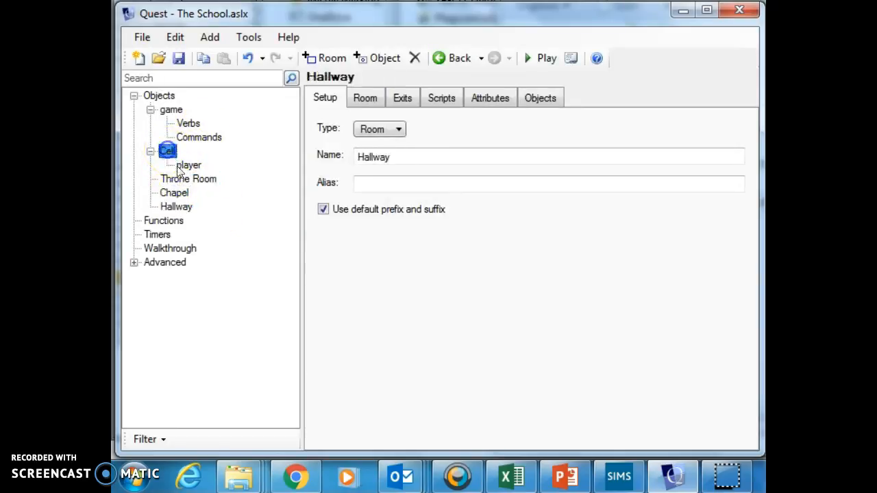
click(176, 206)
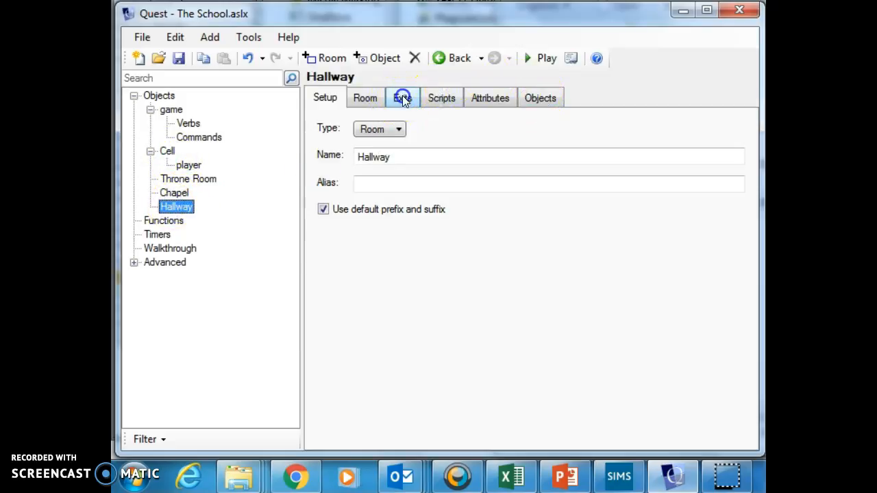
On the Hallway's exits, choose north and enable creating the return exit.
click(402, 98)
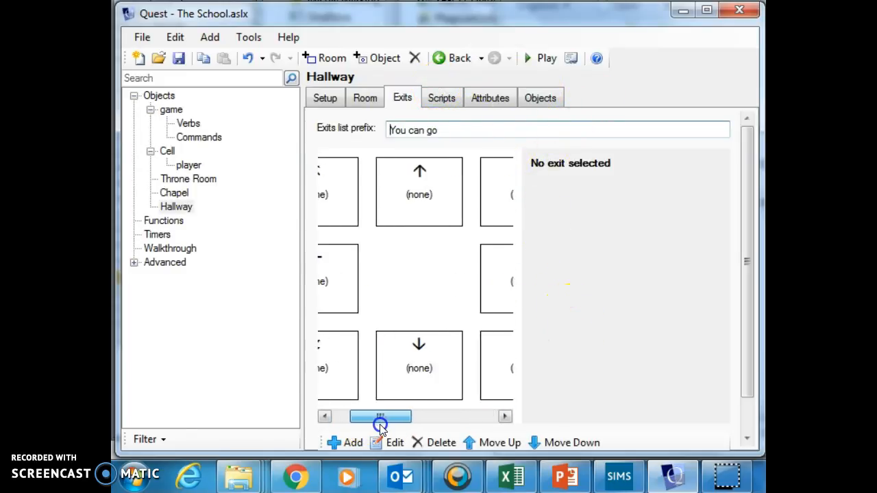
drag(380, 415, 399, 415)
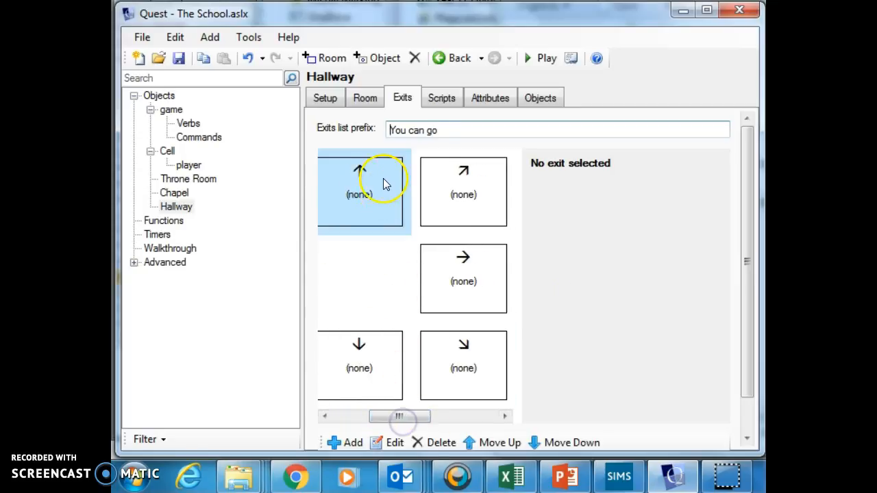
click(360, 192)
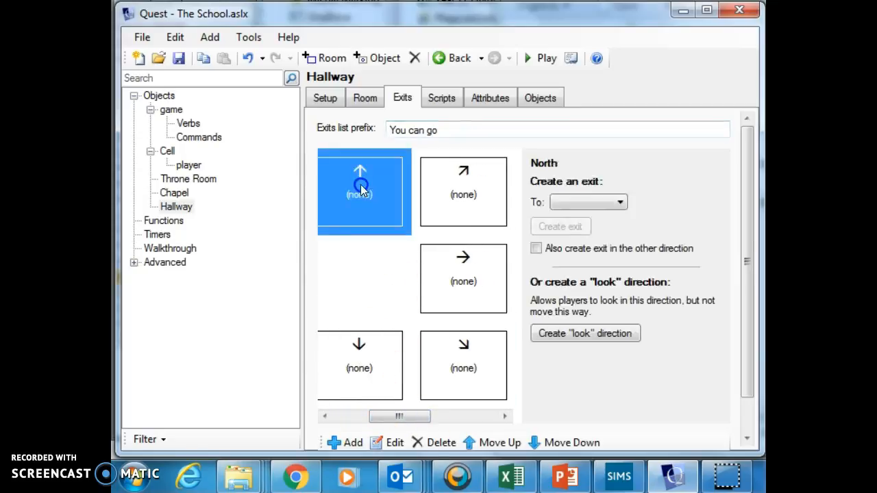
click(536, 248)
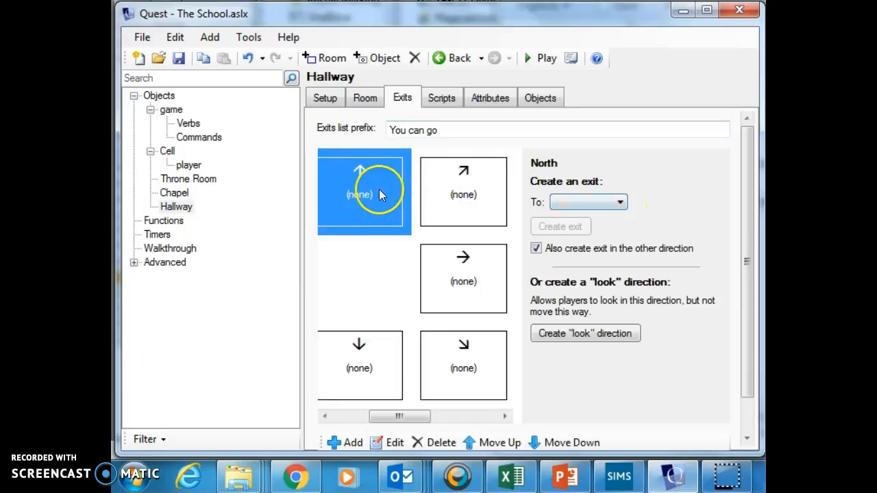
mouse_move(621, 201)
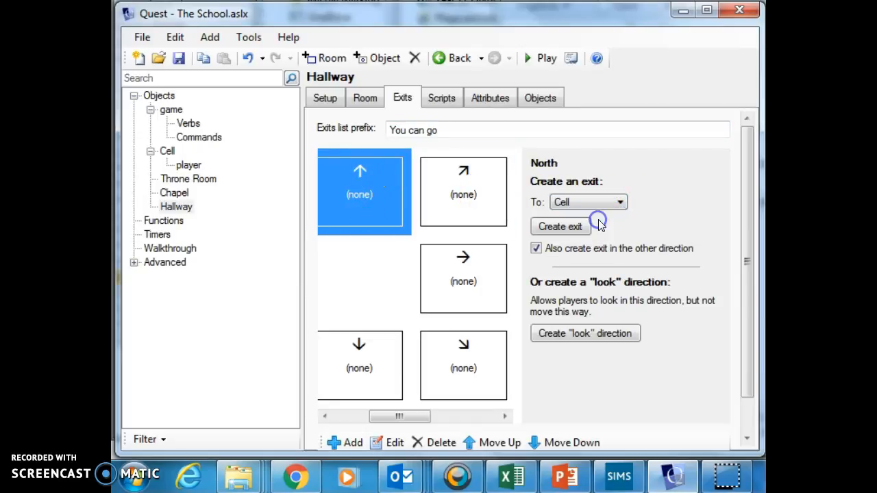
mouse_move(605, 248)
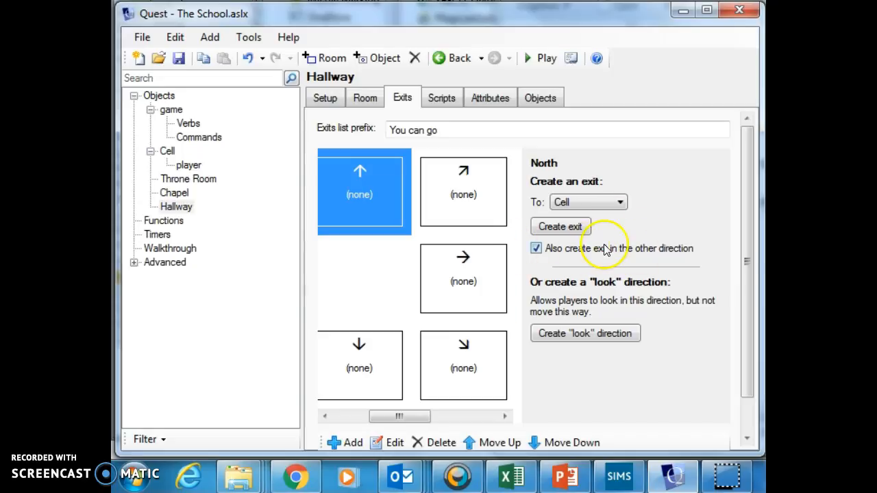
mouse_move(586, 243)
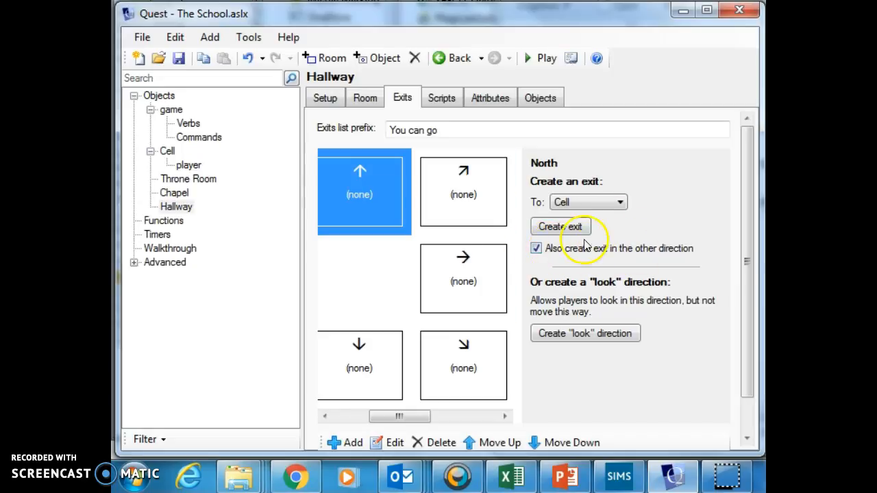
mouse_move(582, 265)
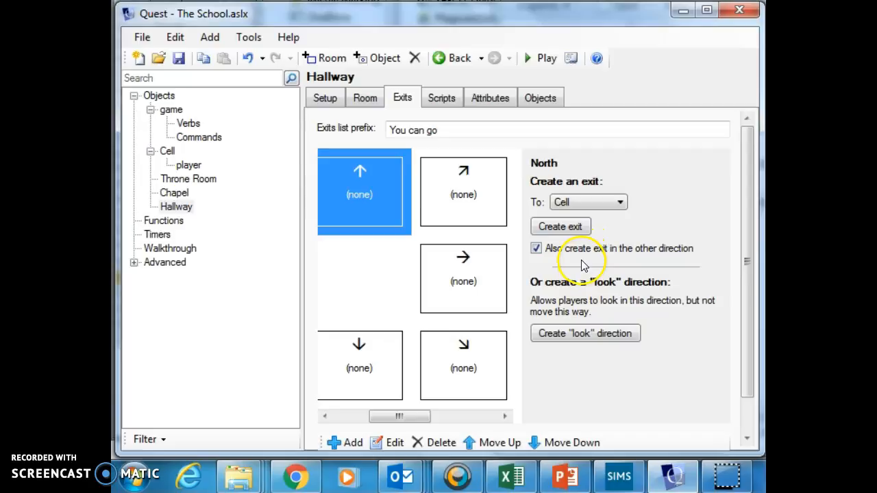
mouse_move(586, 280)
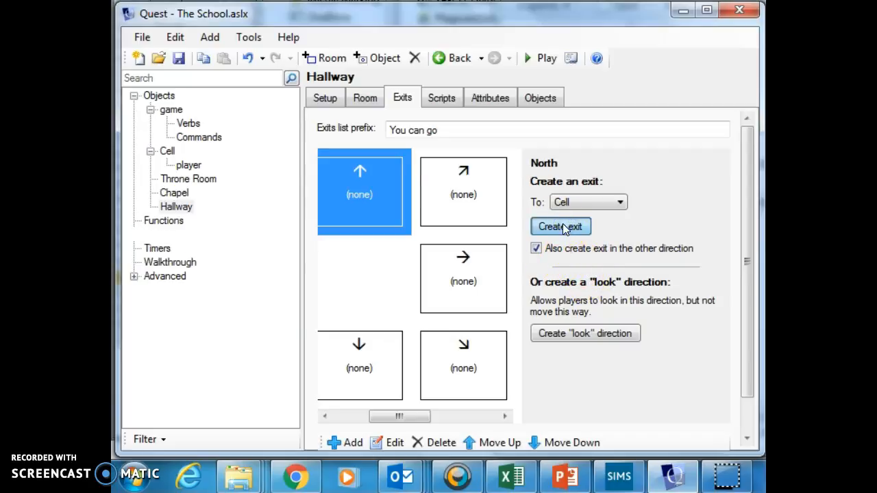
Create Hallway exits: north to Cell, east to Throne Room, south to Chapel.
click(560, 226)
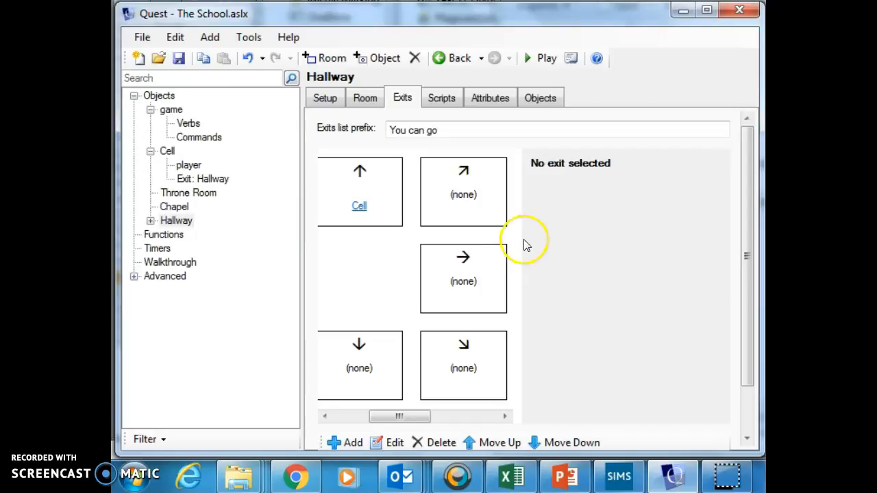
click(463, 279)
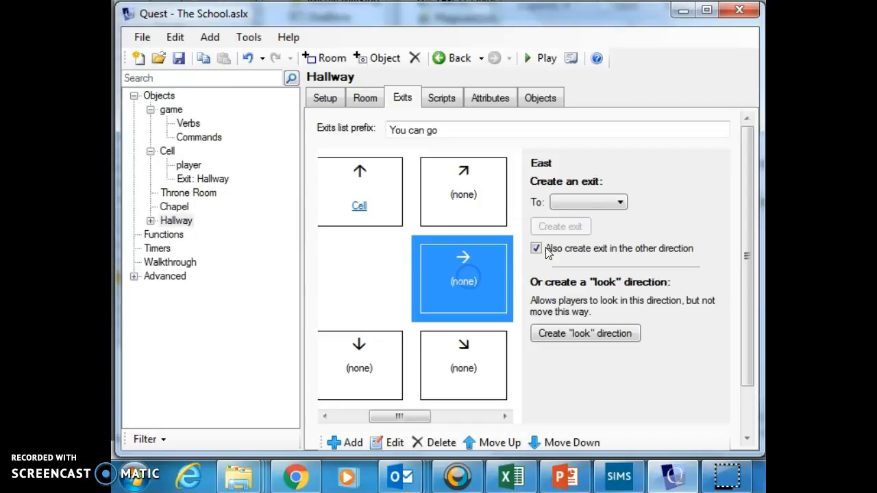
click(618, 201)
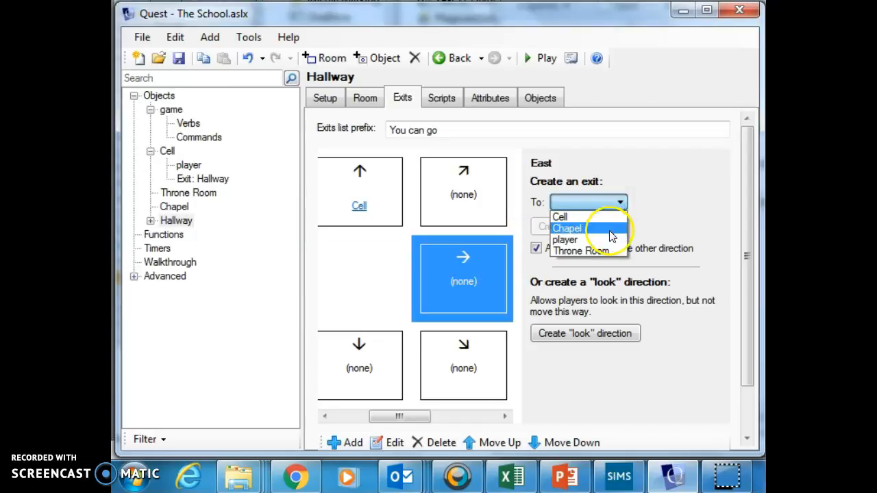
click(579, 239)
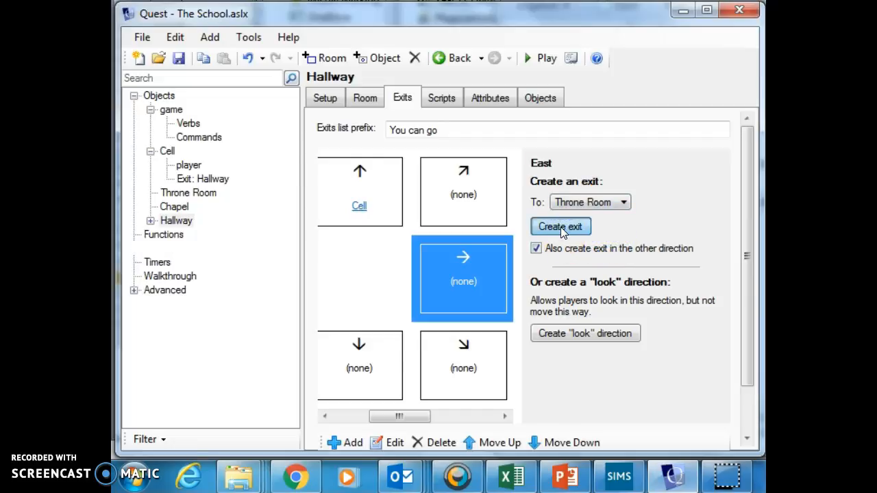
click(560, 226)
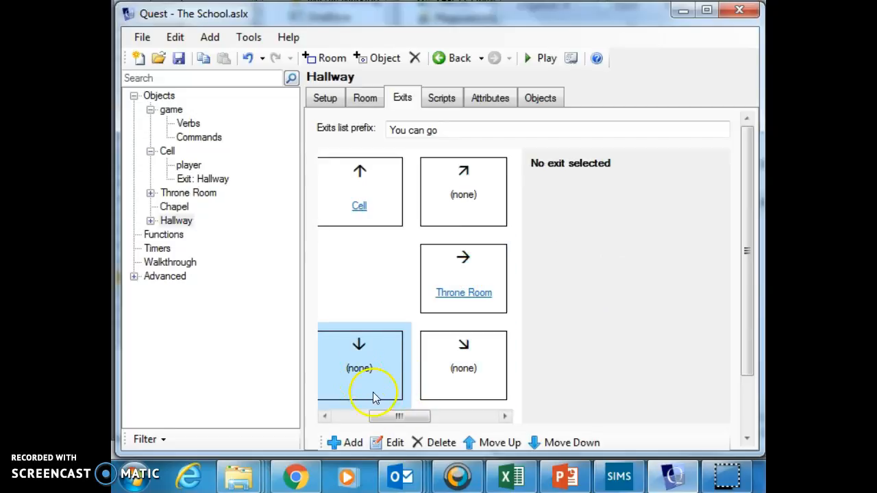
click(359, 365)
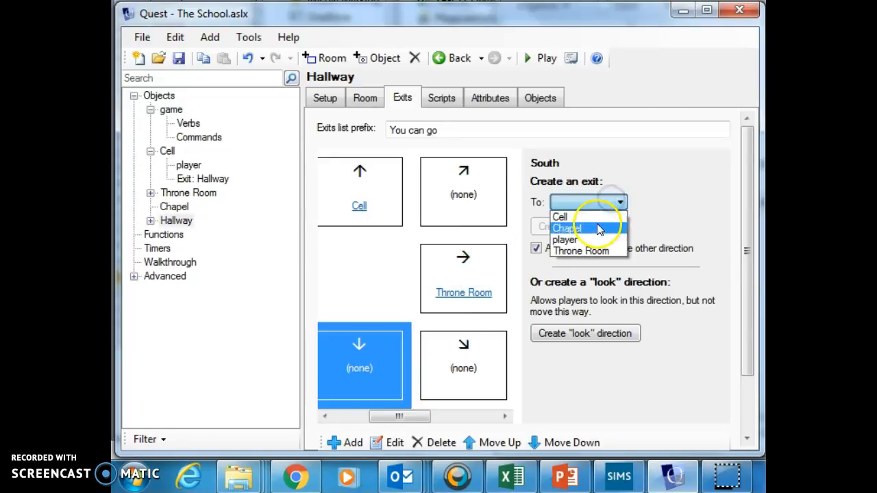
click(566, 228)
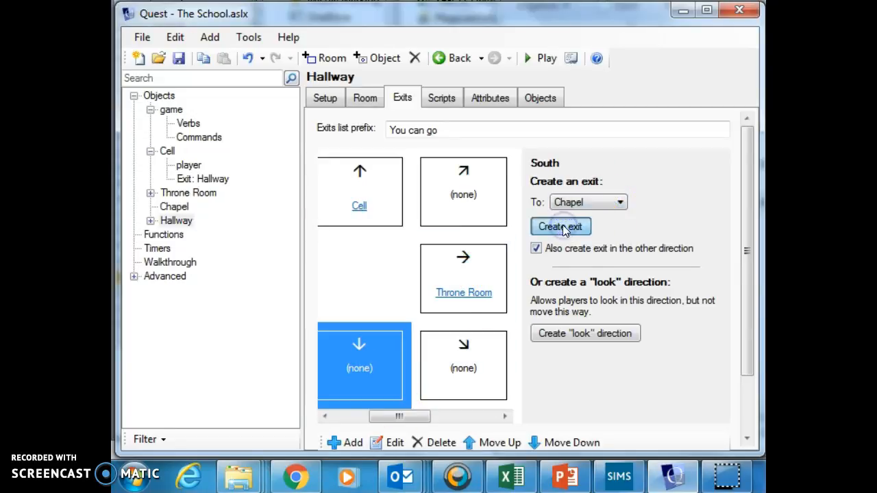
click(560, 226)
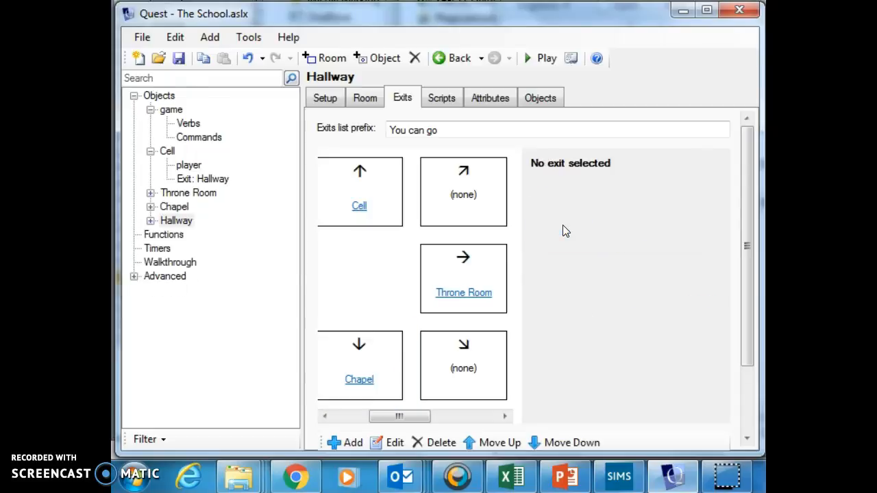
mouse_move(509, 66)
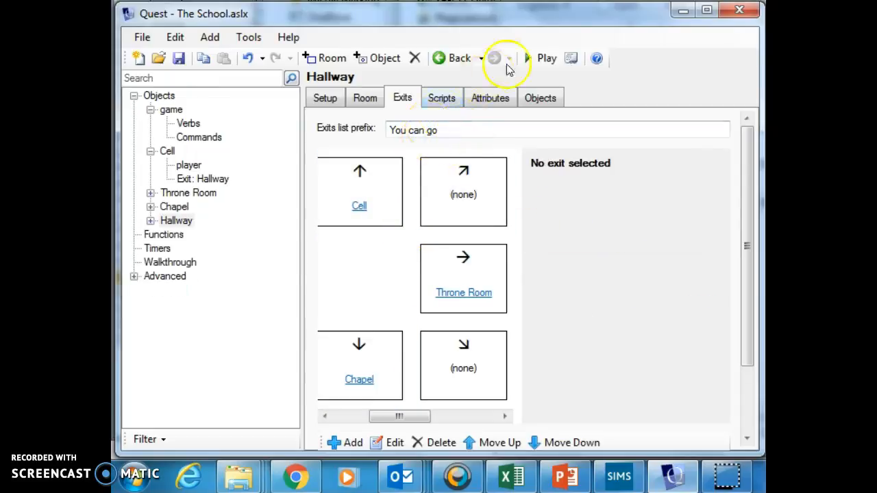
Play-test by going south from the Cell, then east, then stop the game.
click(547, 57)
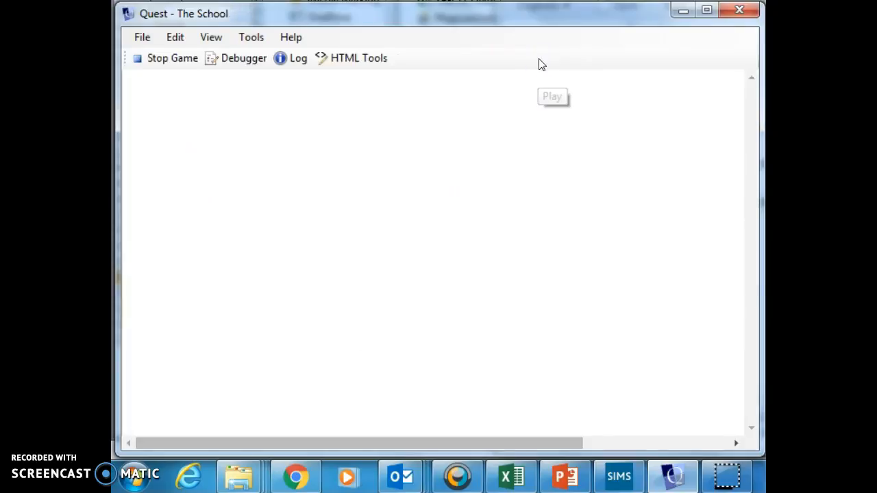
click(552, 95)
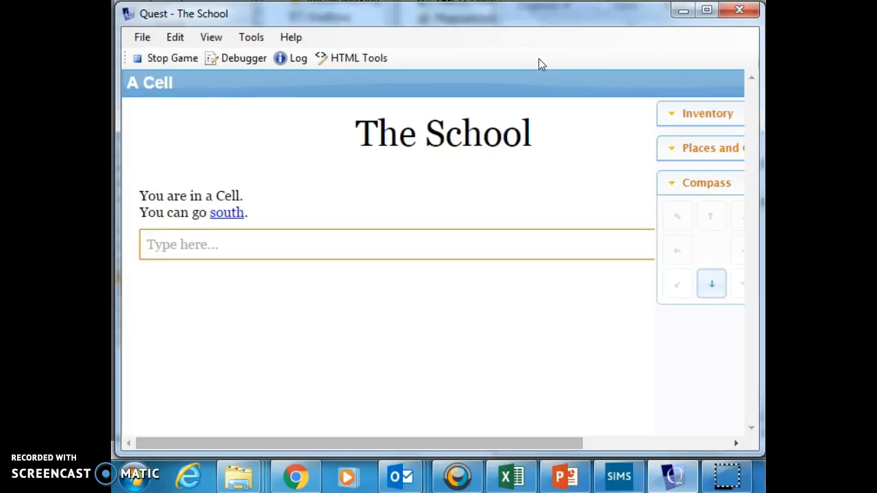
mouse_move(317, 207)
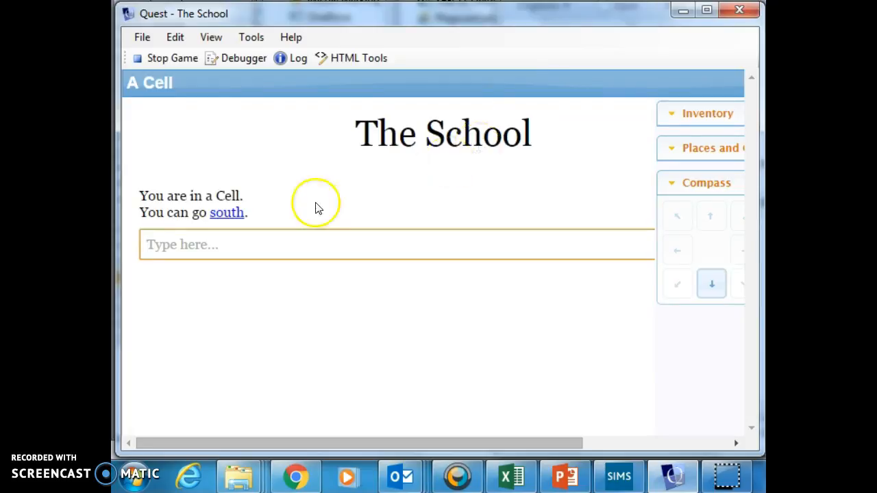
text(g)
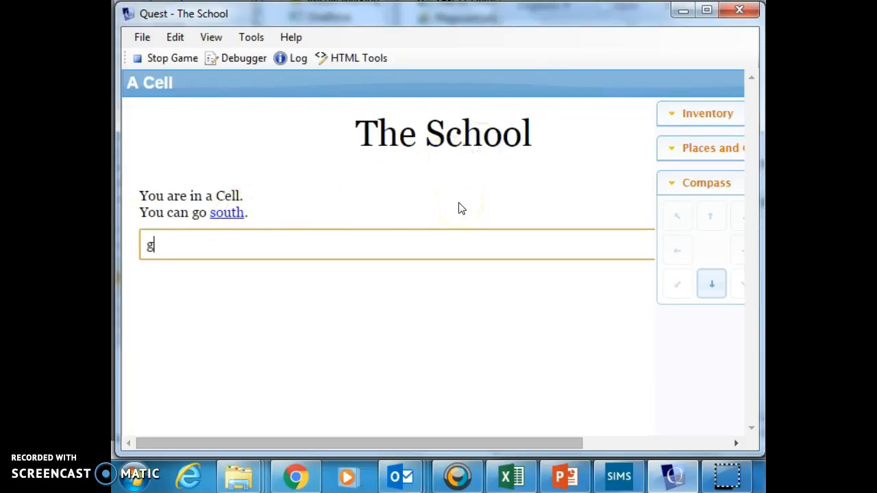
text(o south)
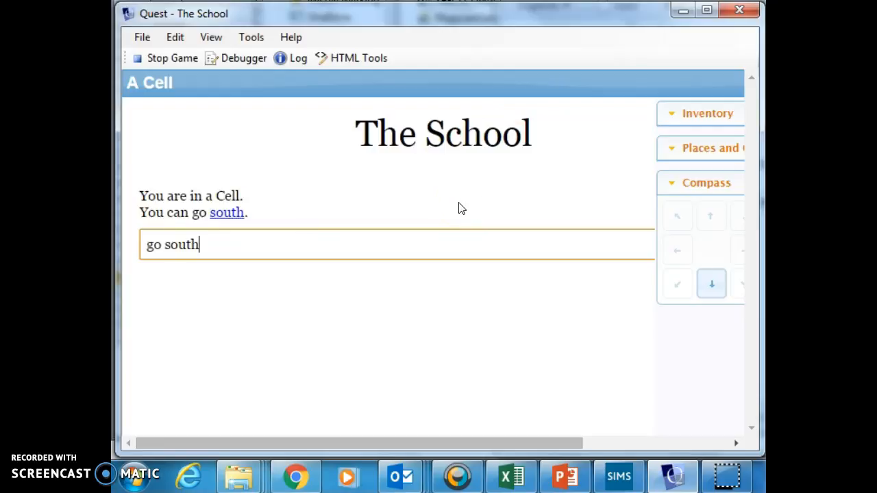
key(Return)
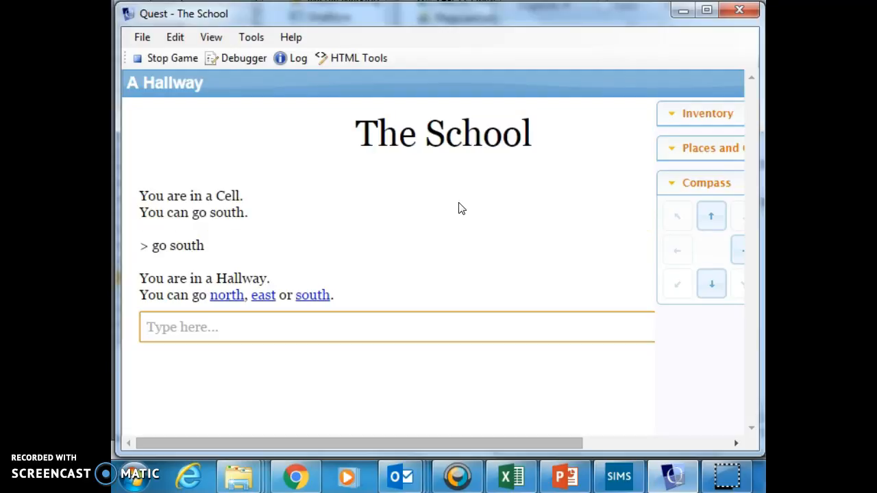
text(e)
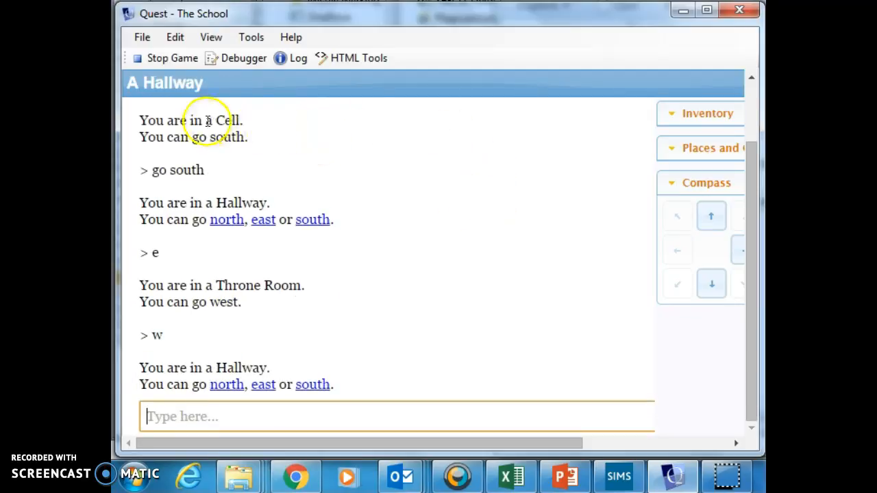
click(172, 58)
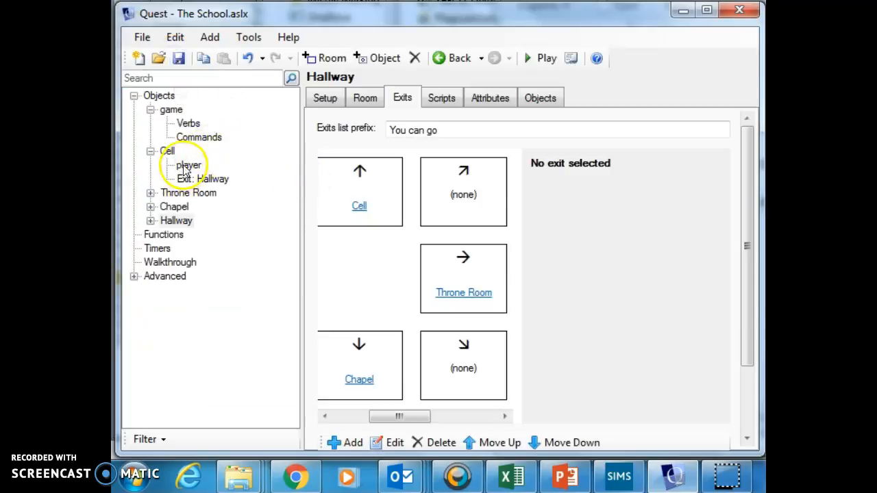
Give the Cell the description 'The cell is bare and there is a bed in the corner and a bucket under the window'.
click(168, 151)
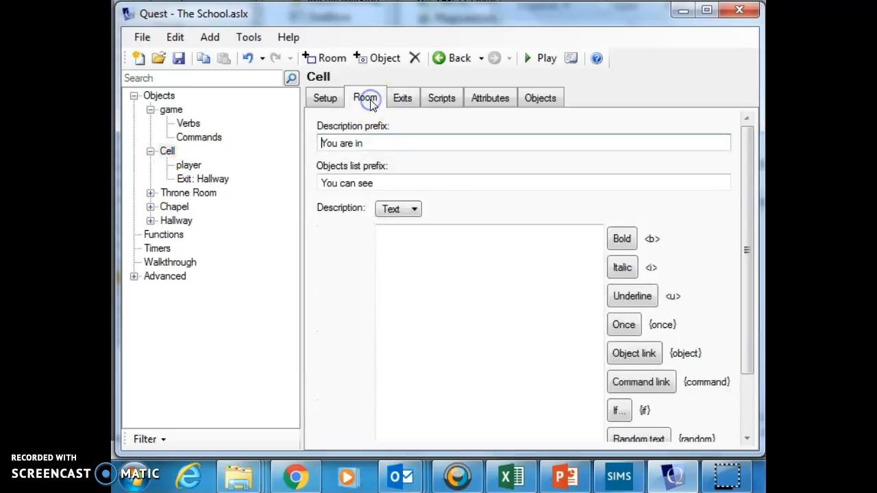
scroll(down, 3)
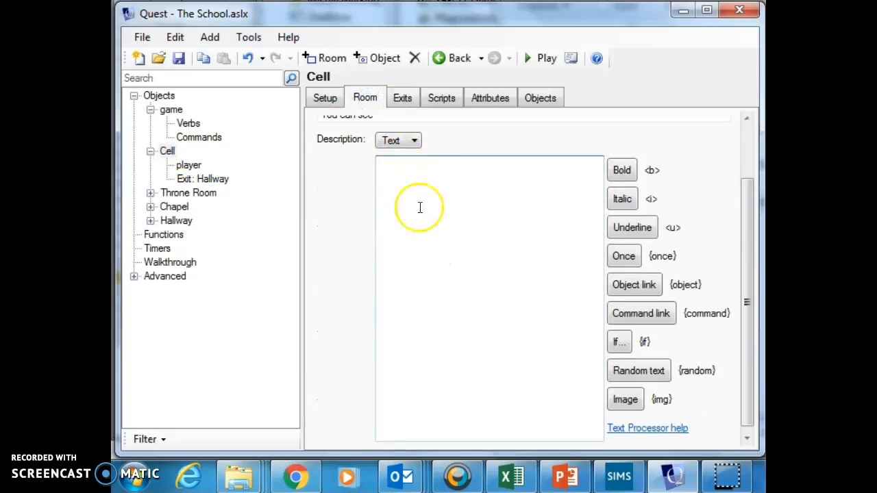
scroll(up, 3)
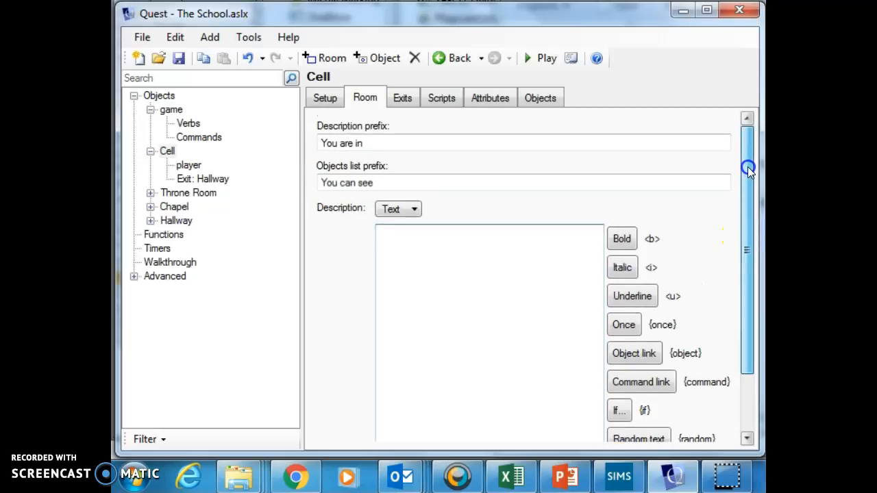
scroll(down, 3)
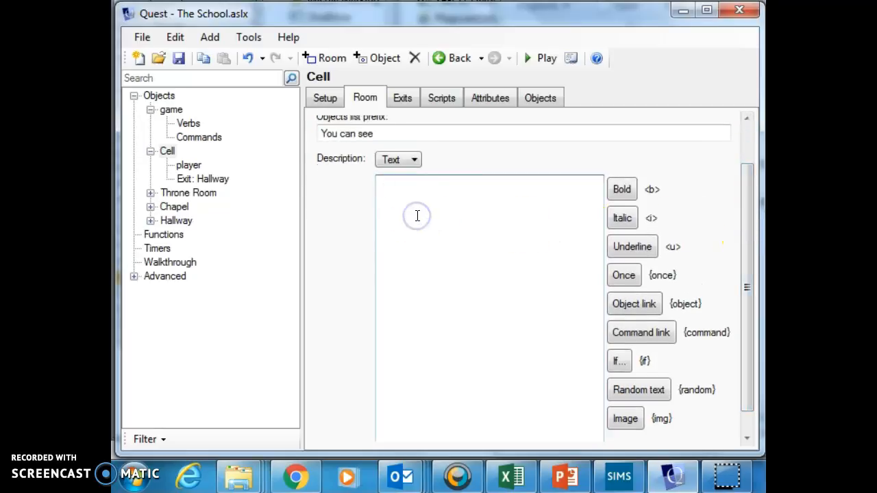
text(The c)
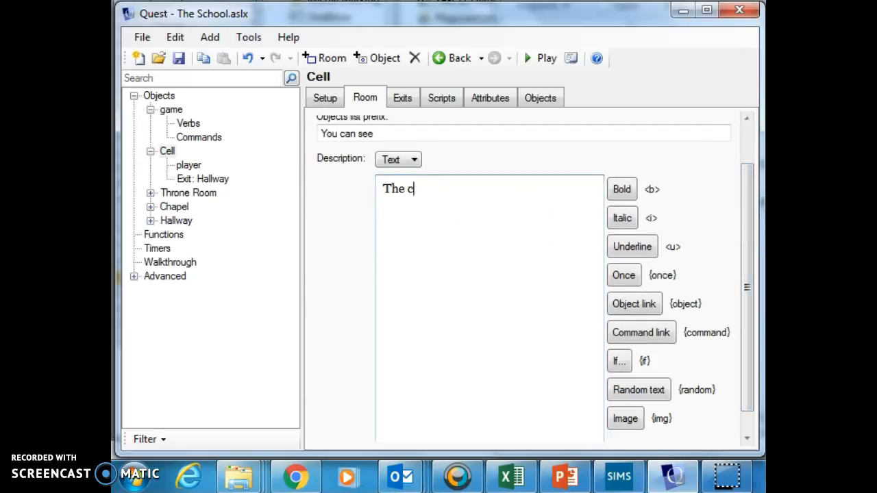
text(ell is baer)
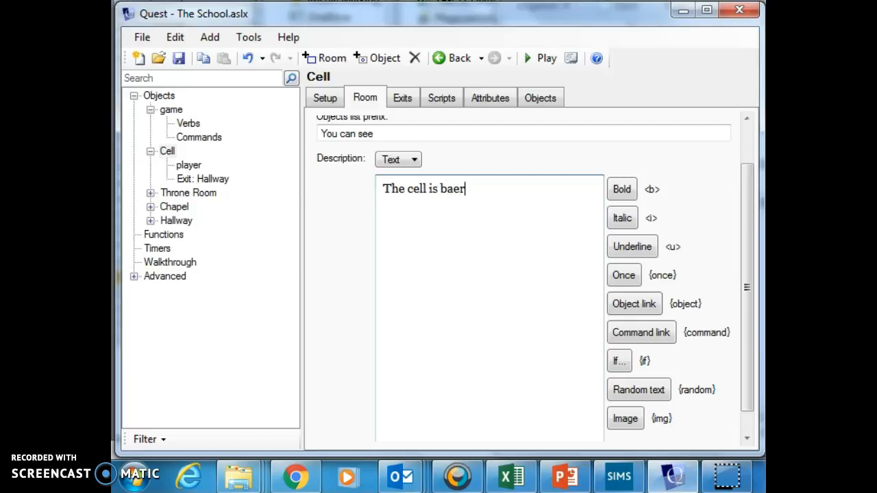
key(BackSpace)
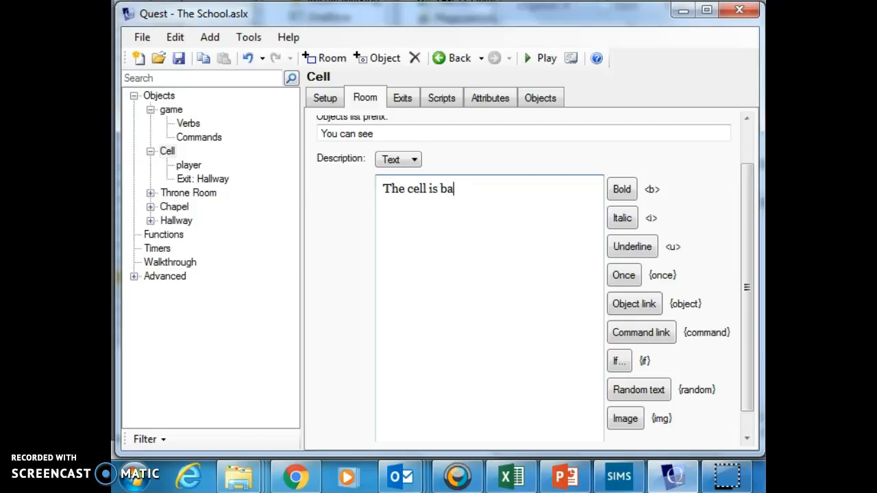
text(re and ther)
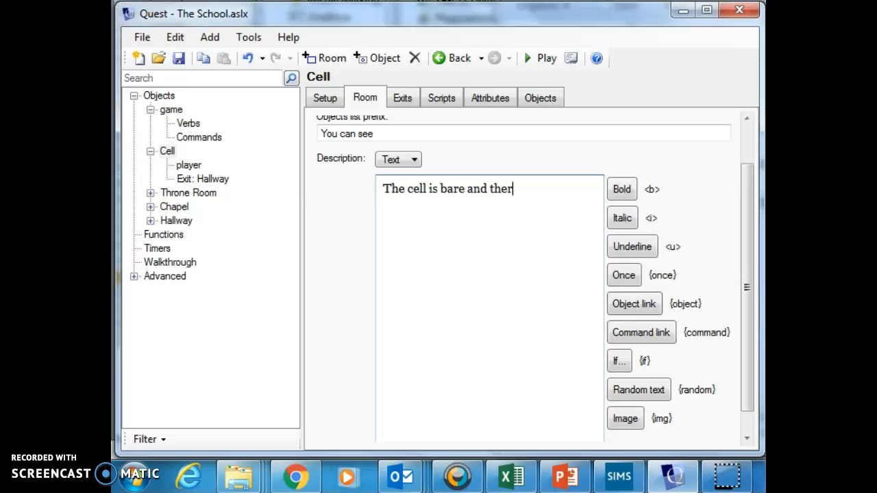
text(e is a bed)
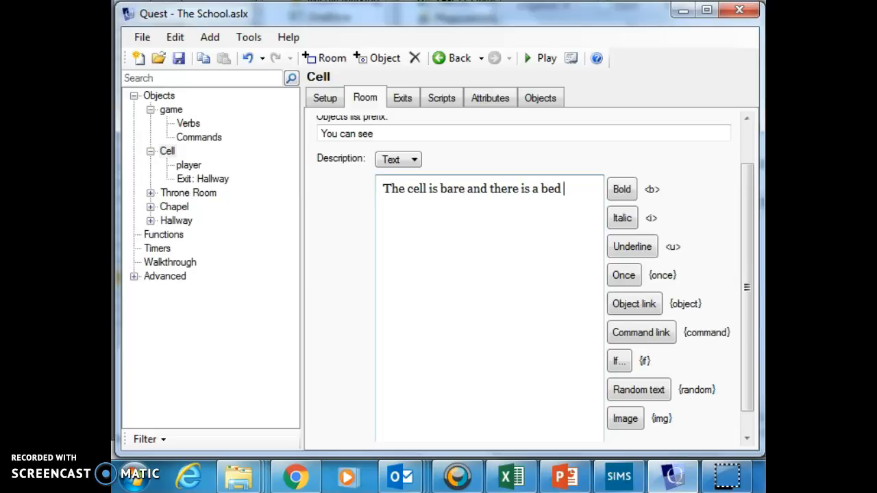
text(in the cor)
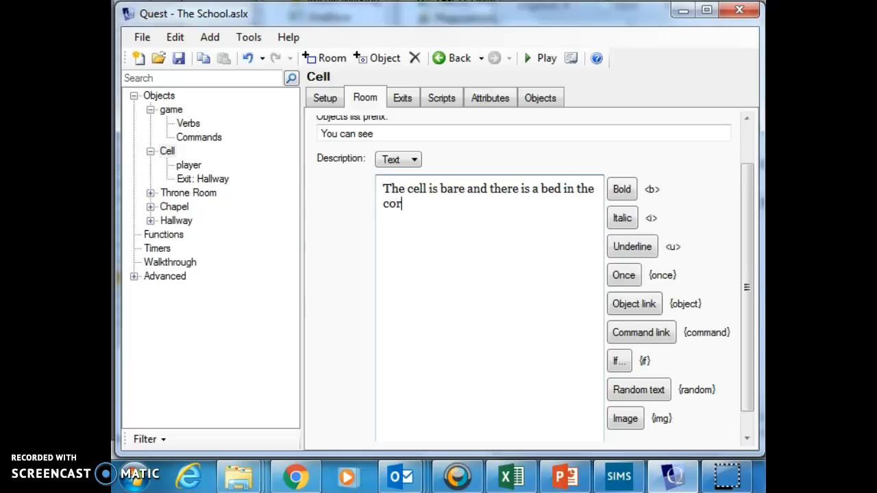
text(ner and a b)
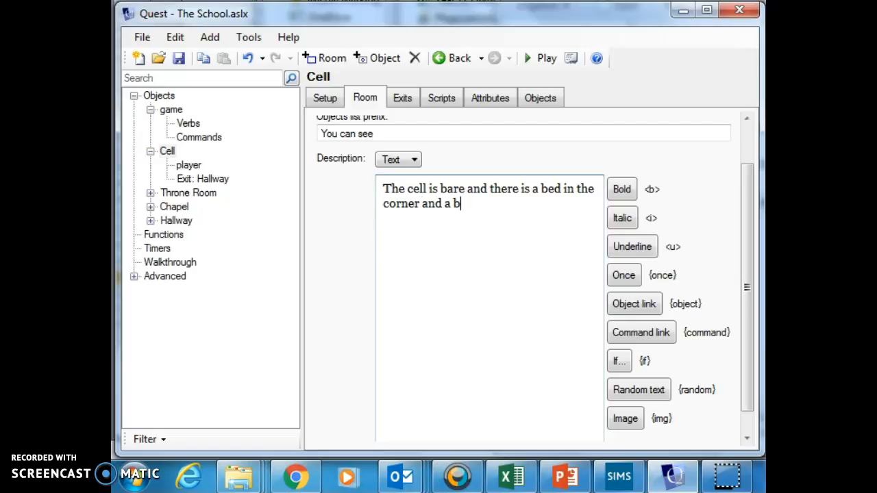
text(ucket)
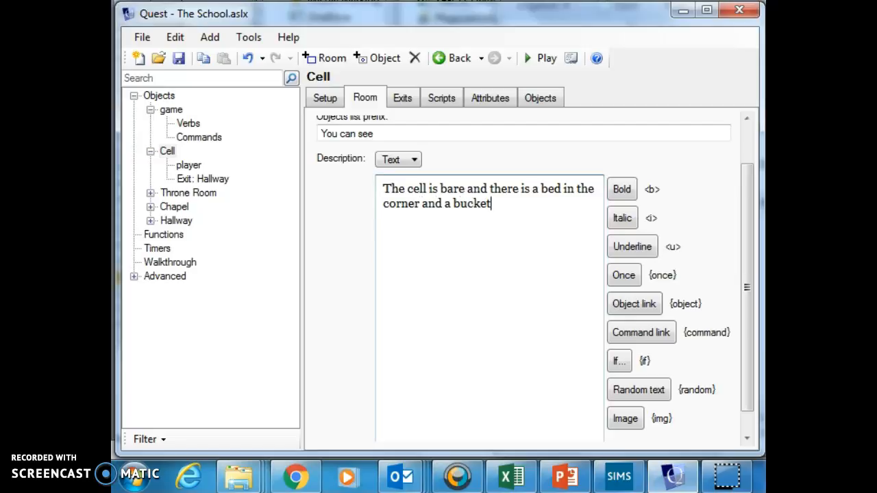
text(under)
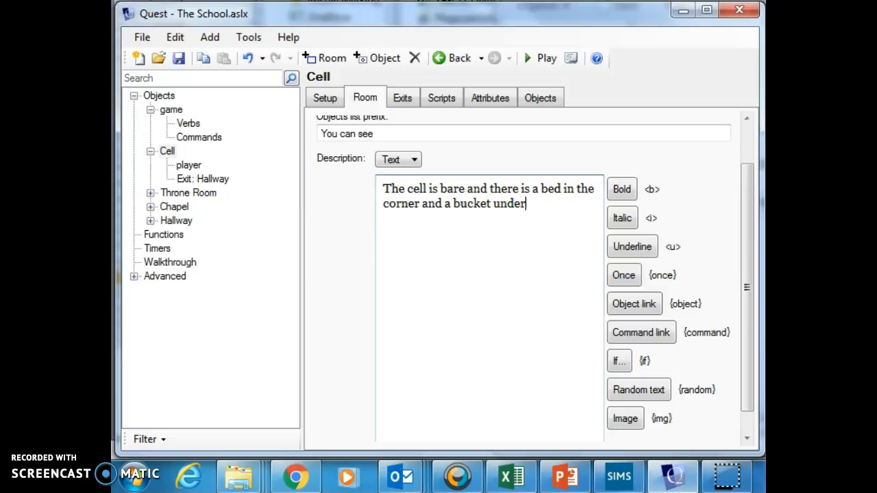
text(then)
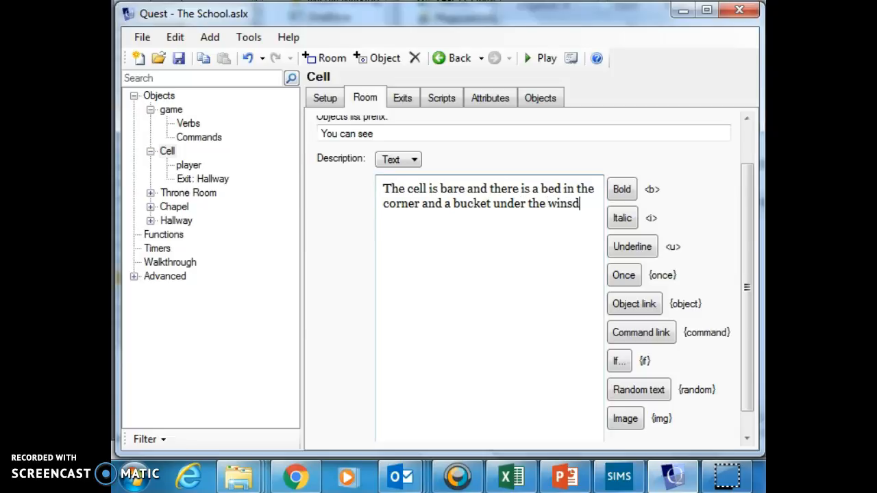
key(BackSpace)
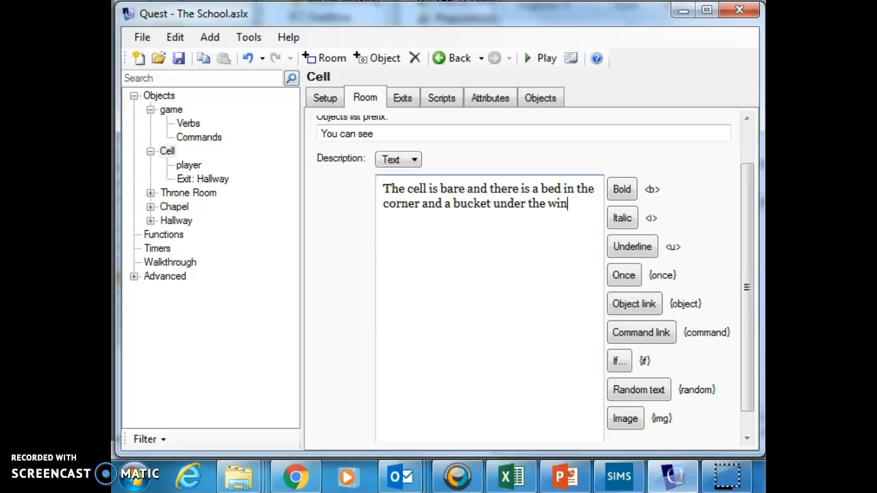
text(dow)
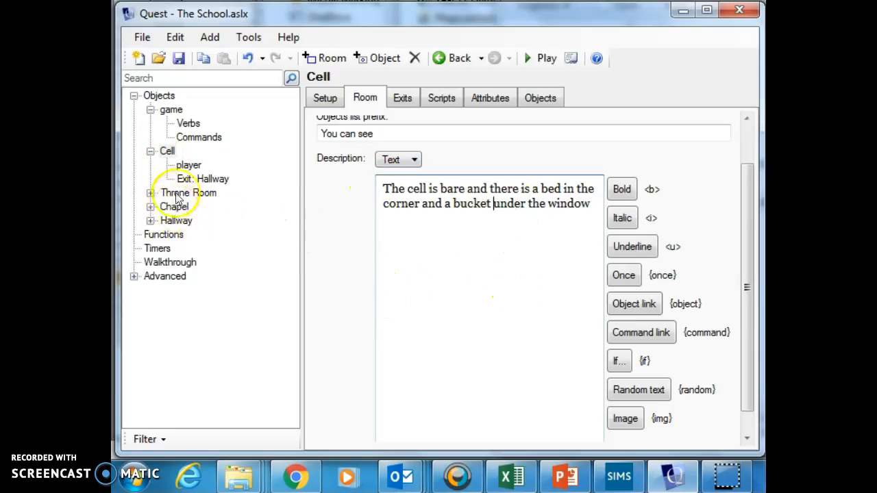
Describe the Hallway as 'This is a long thin hallway' and start playing the game.
click(176, 220)
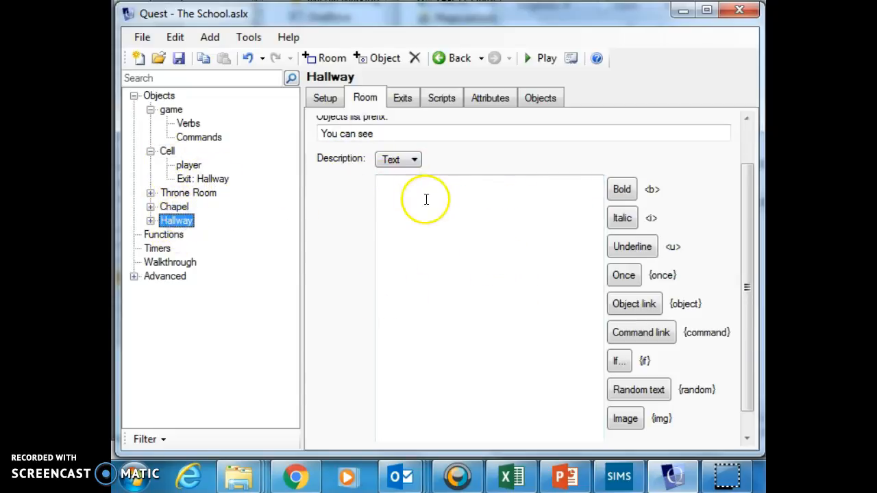
text(Thi)
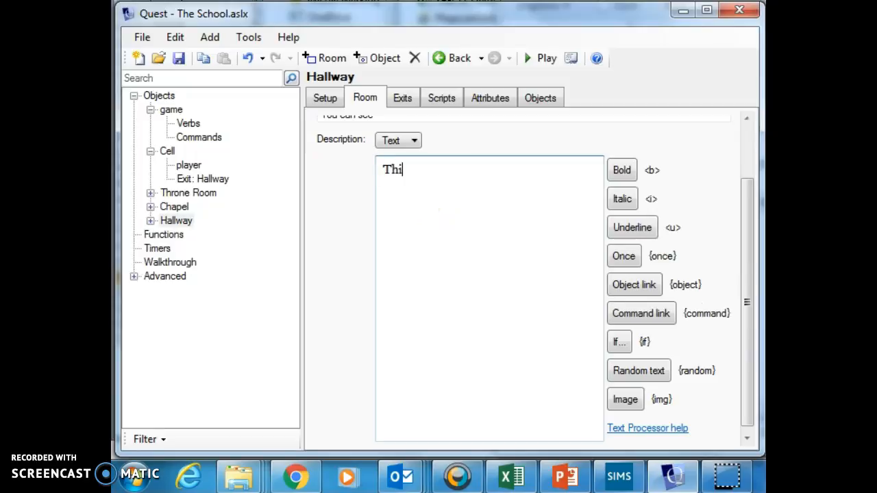
text(s is a long)
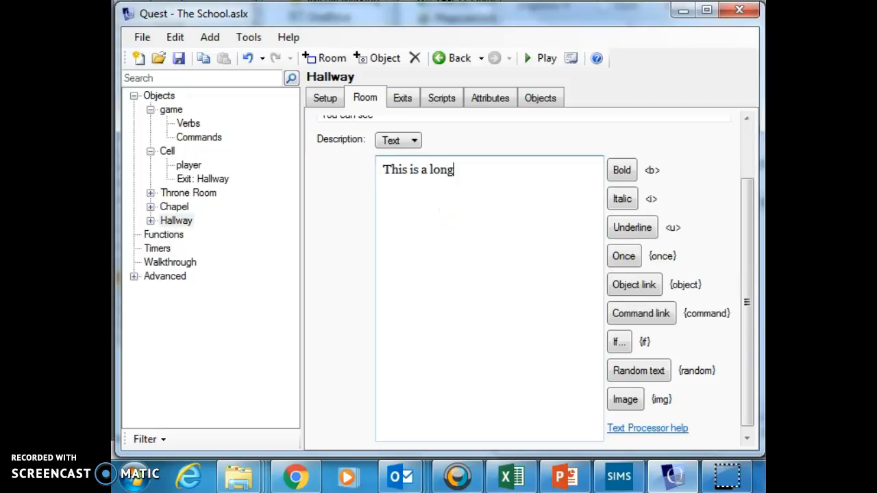
text(thin hall)
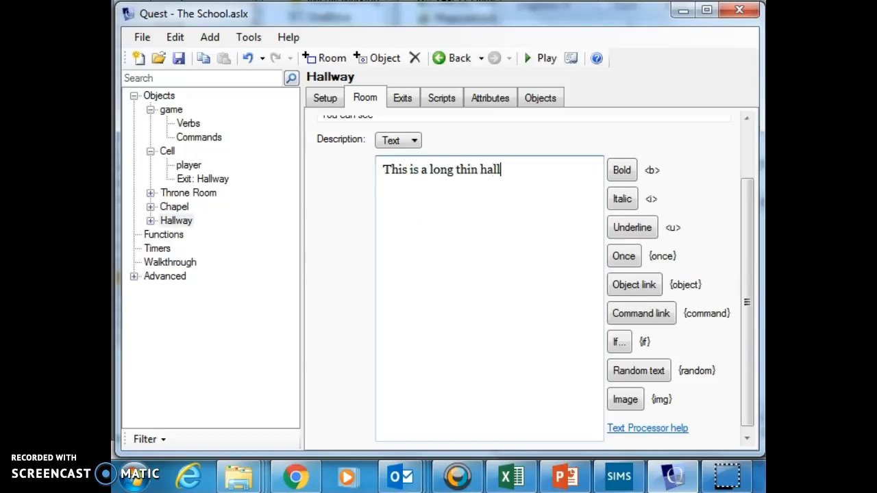
text(way)
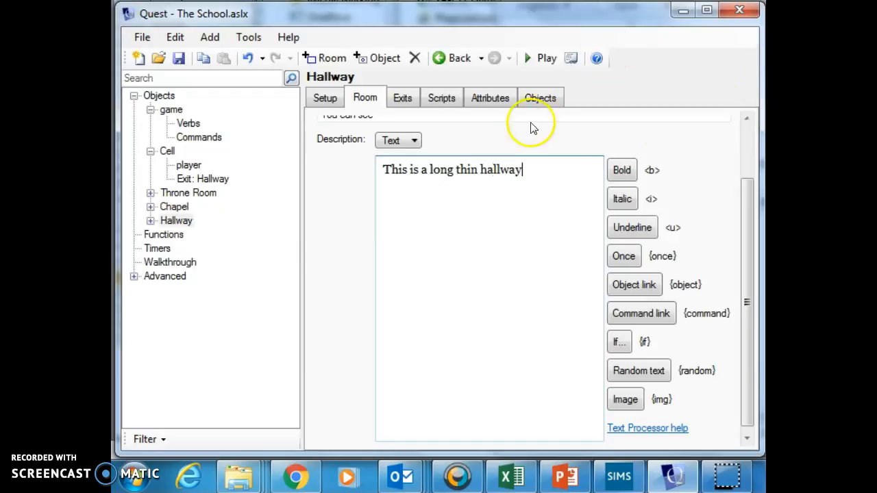
click(546, 58)
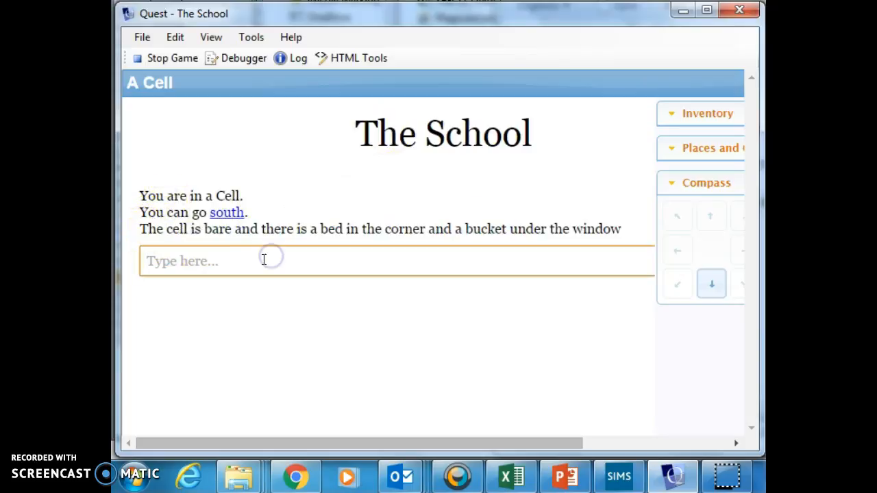
Walk south in the test game, then stop play to resume editing.
text(s)
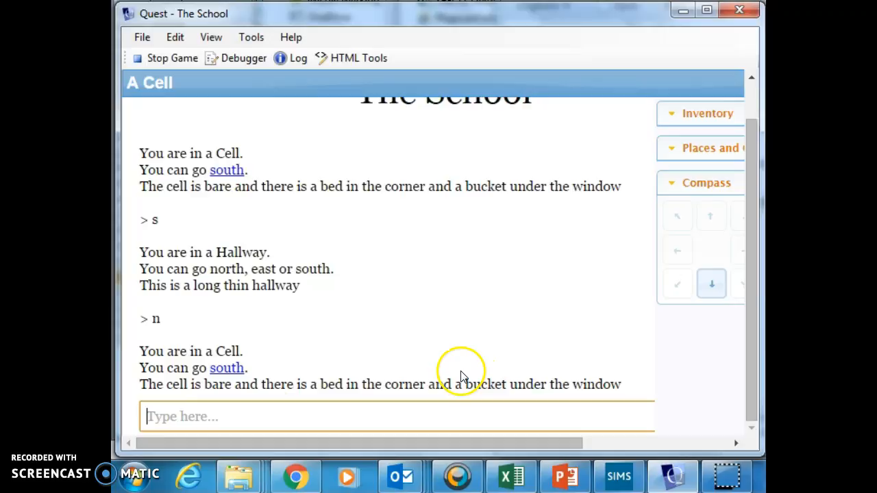
click(172, 57)
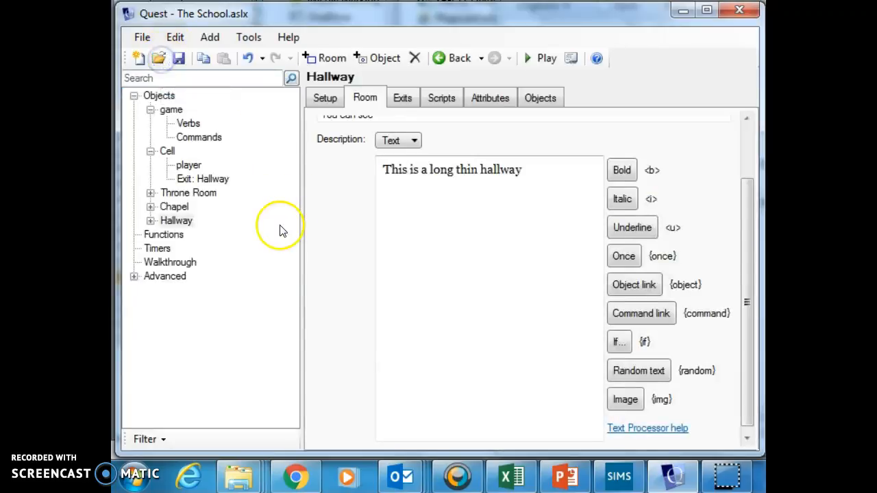
mouse_move(185, 198)
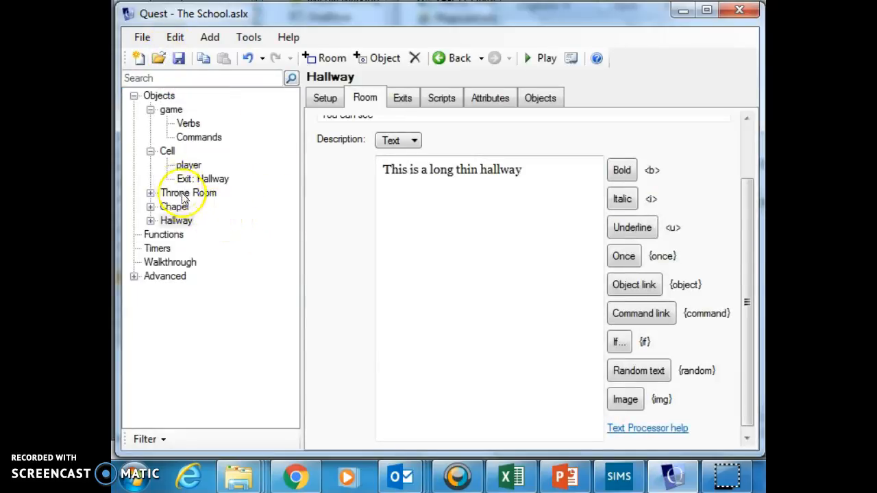
Add a Bed object inside the Cell room.
click(167, 150)
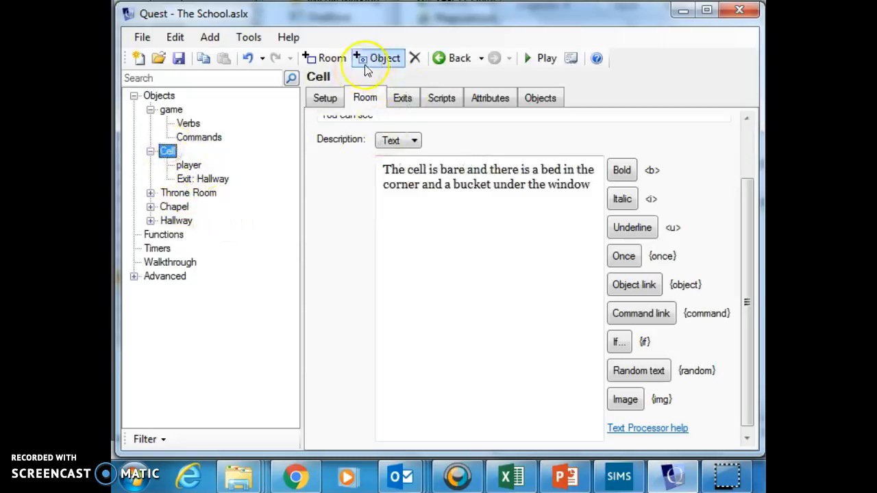
click(376, 57)
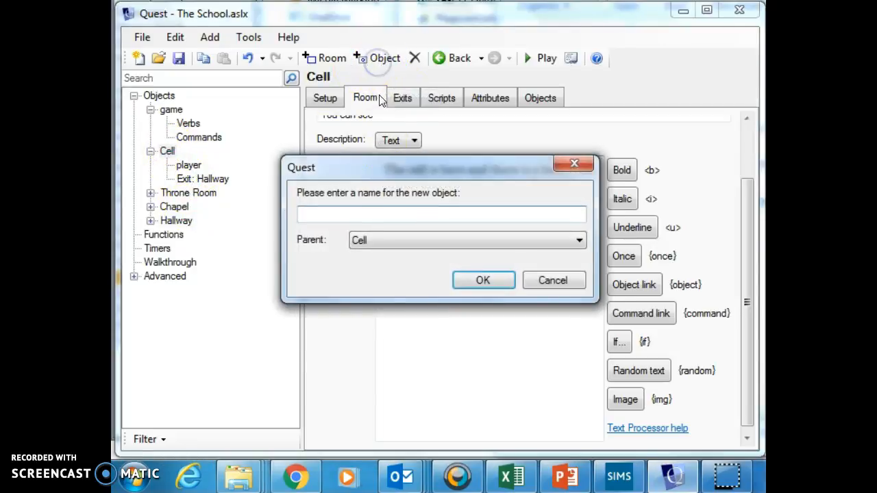
text(Bed)
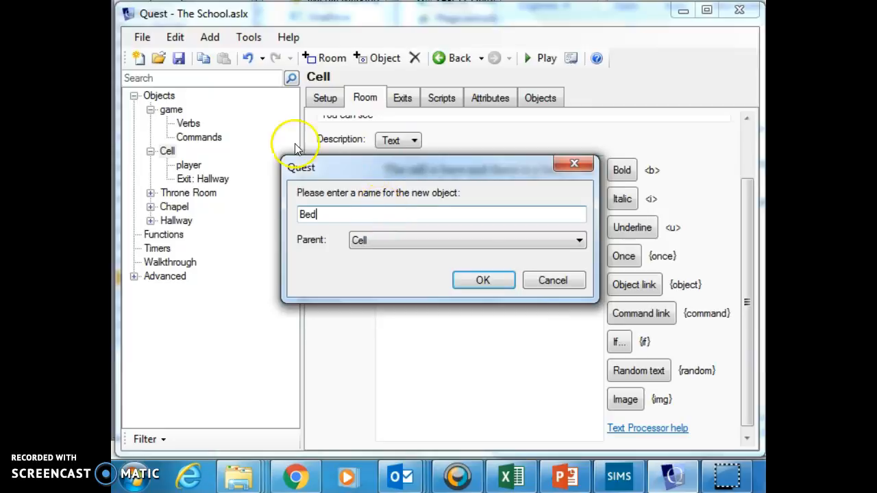
click(482, 280)
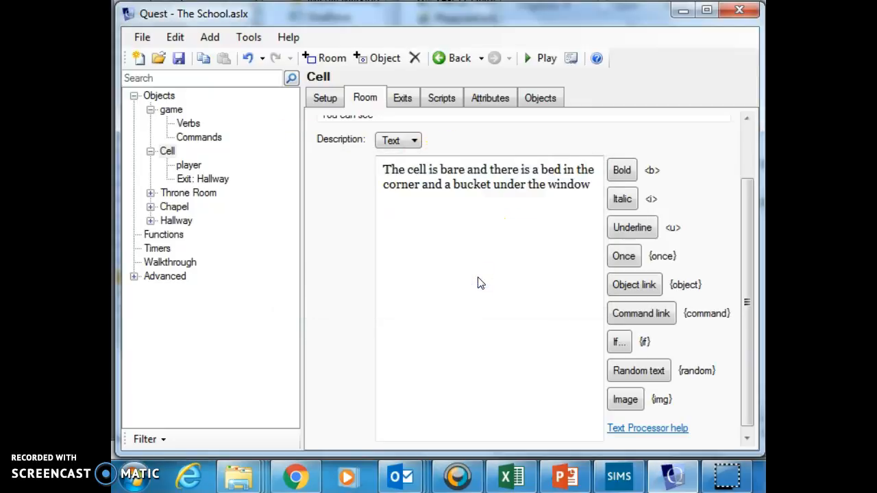
Add a Bucket object inside the Cell room.
click(377, 58)
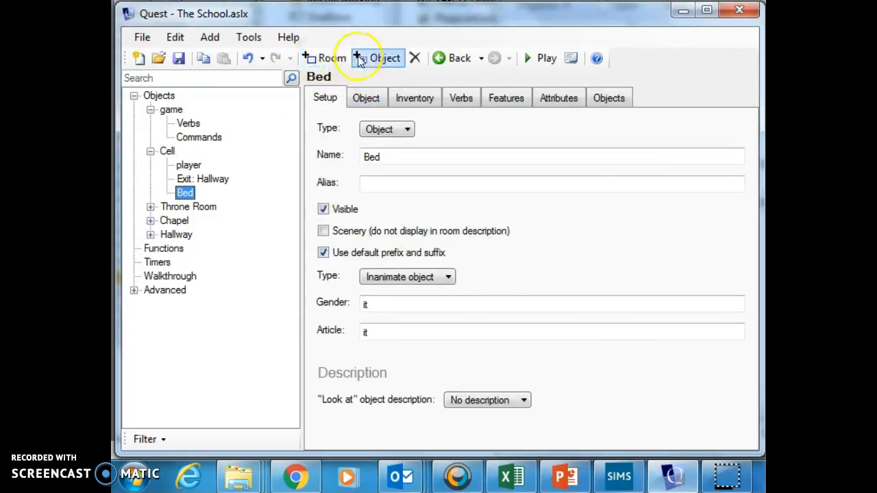
click(376, 58)
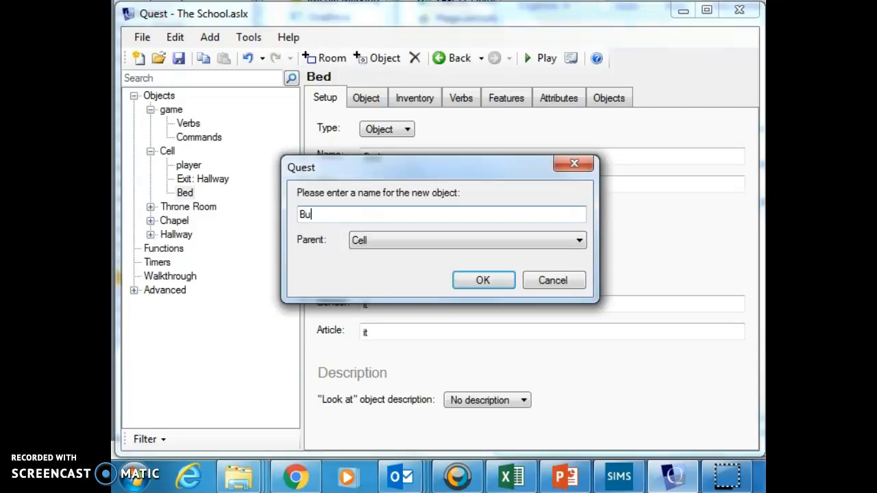
text(cket)
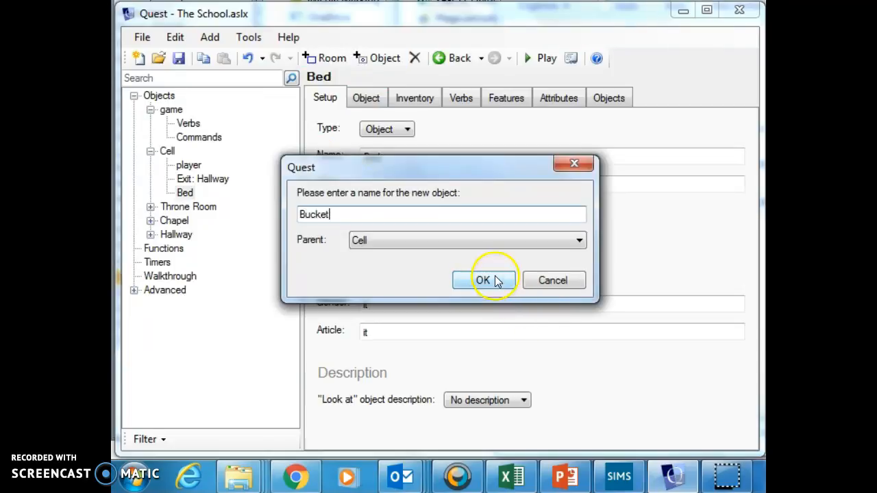
click(482, 280)
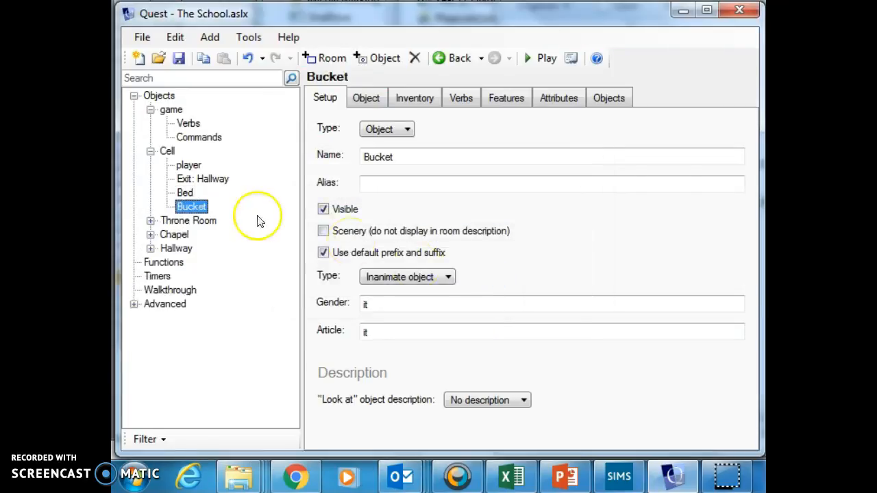
mouse_move(365, 152)
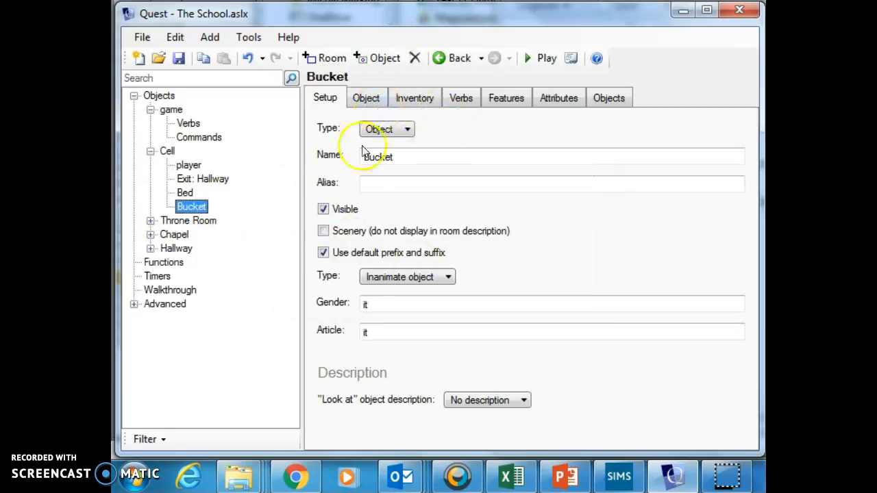
mouse_move(380, 247)
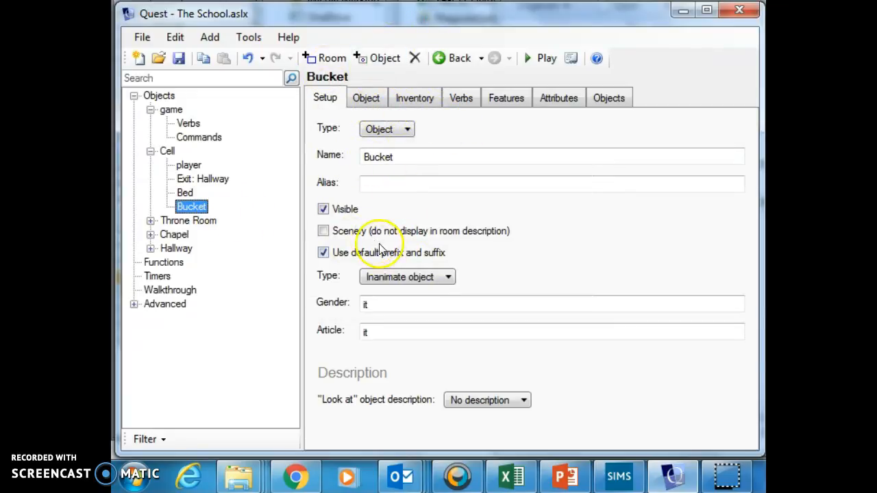
mouse_move(196, 232)
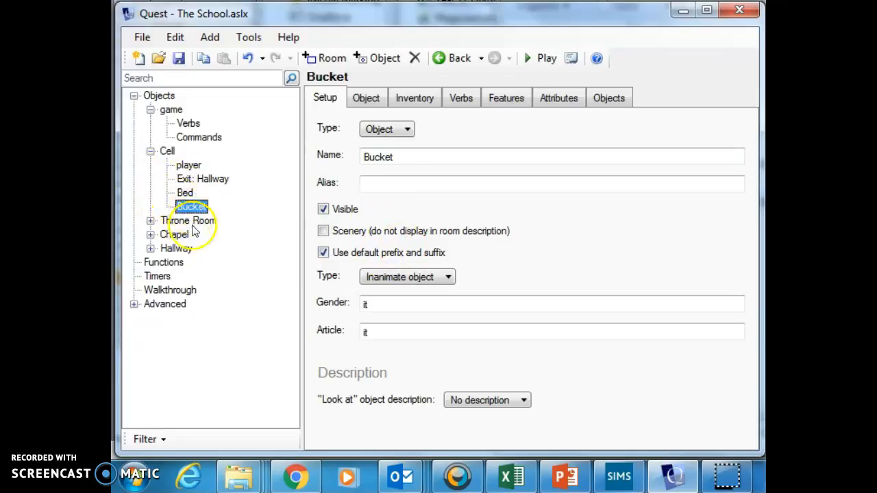
mouse_move(274, 106)
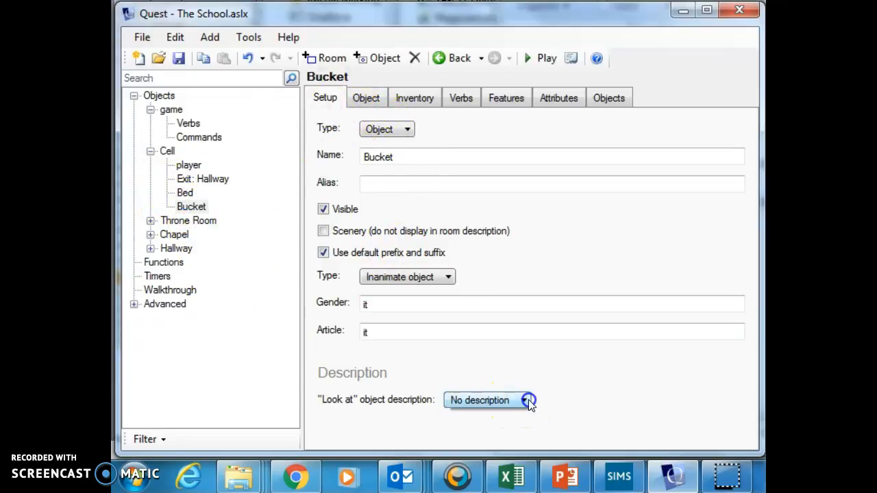
Set the Bucket's 'Look at' description to Text 'What a smell!' and launch the game.
click(527, 400)
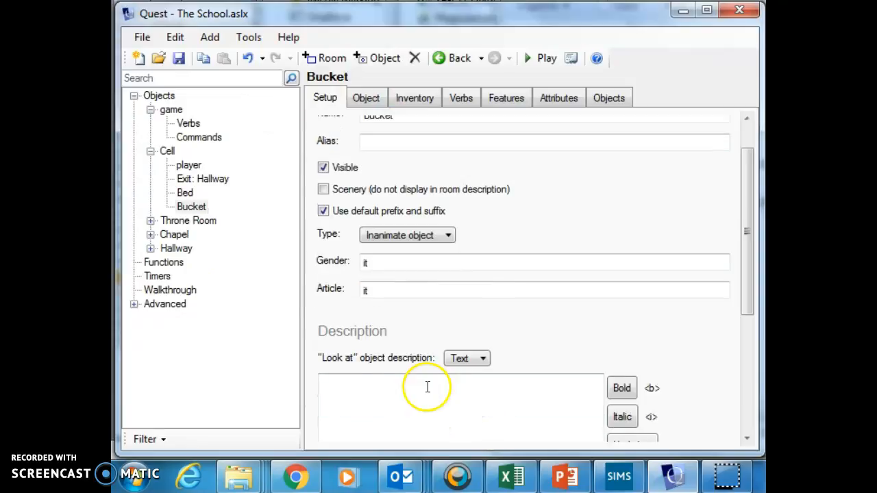
scroll(down, 3)
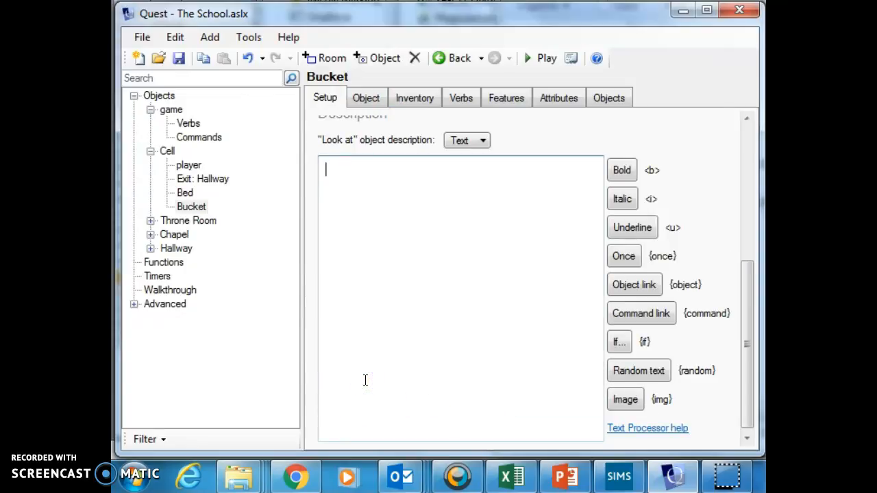
text(What a sm)
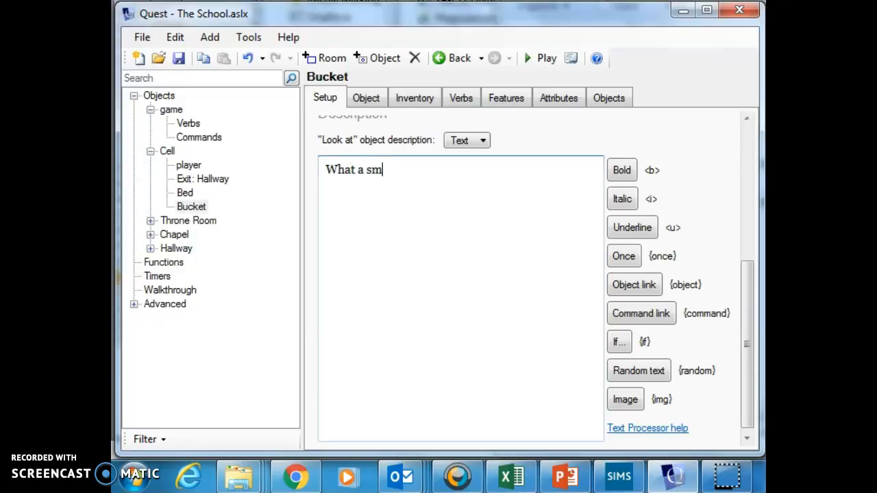
text(ell!)
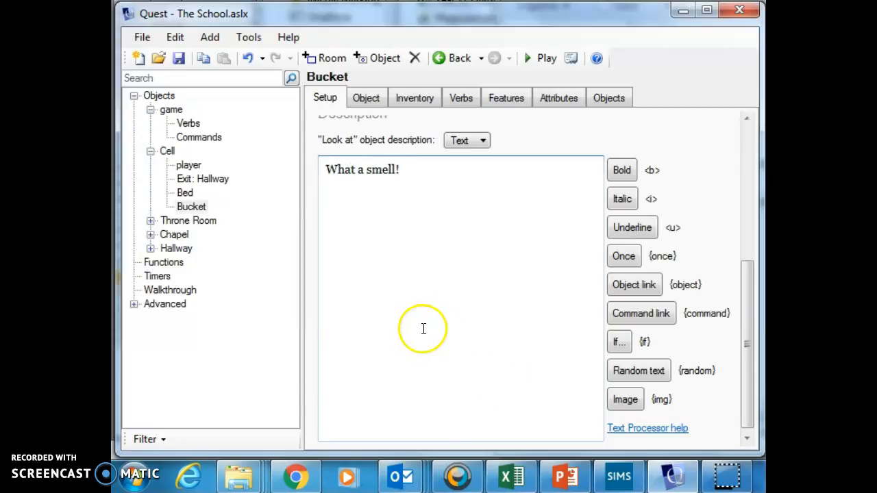
mouse_move(189, 165)
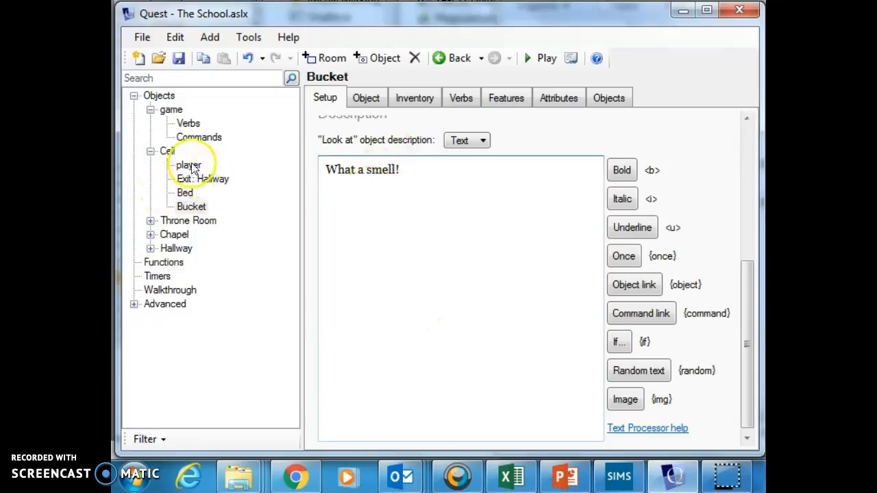
click(545, 57)
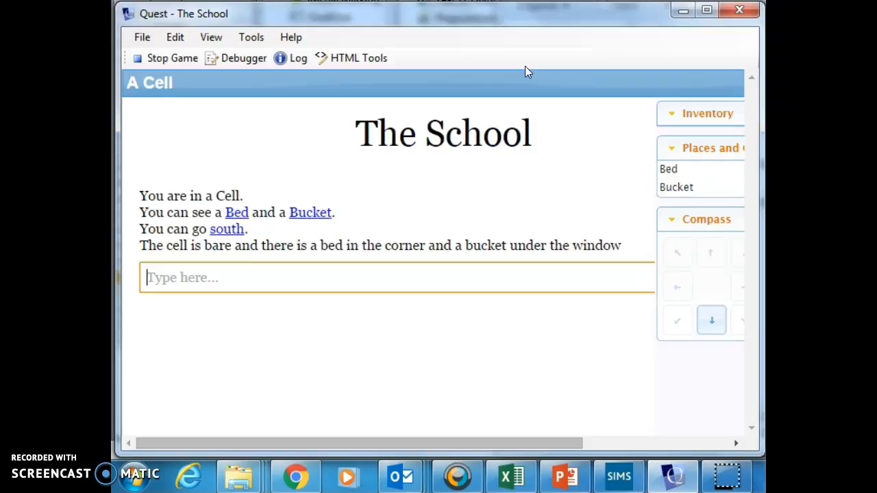
Enter 'look at bucket' in the running game to check the description.
text(lo)
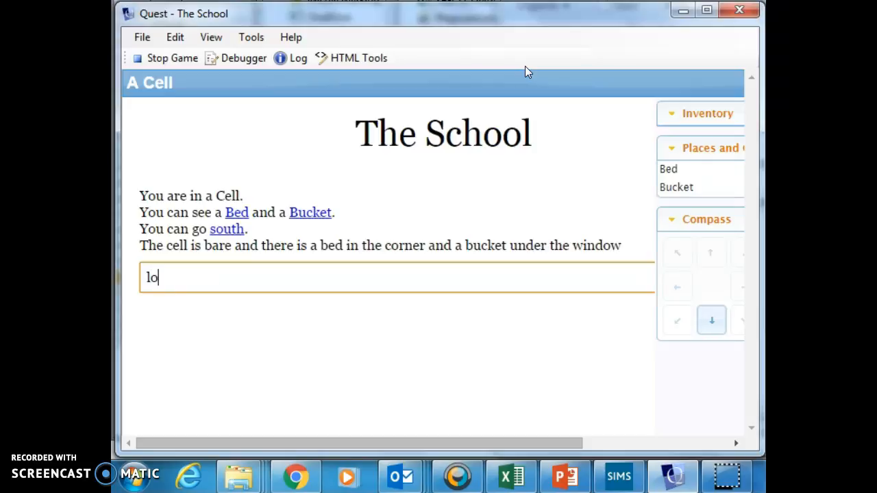
text(ok at)
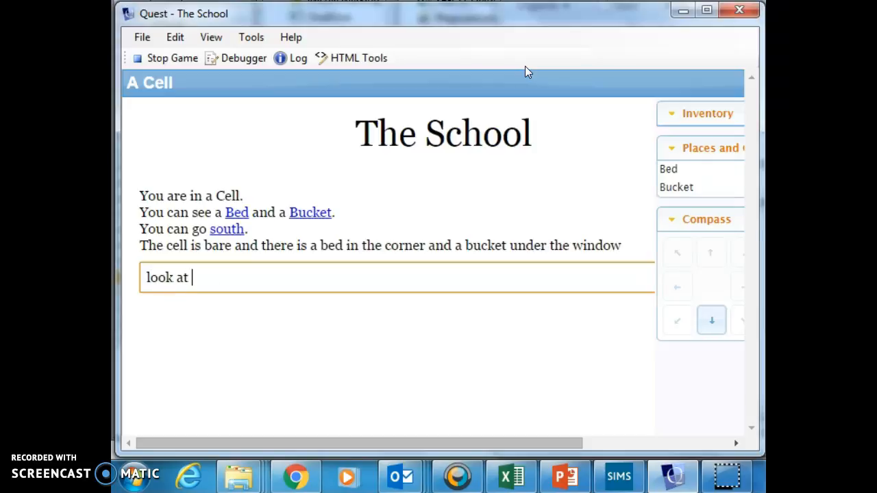
key(Return)
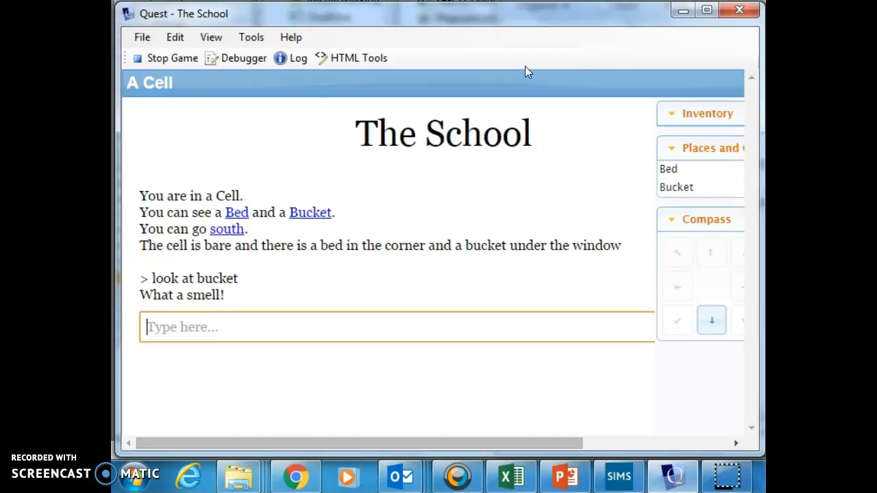
mouse_move(430, 41)
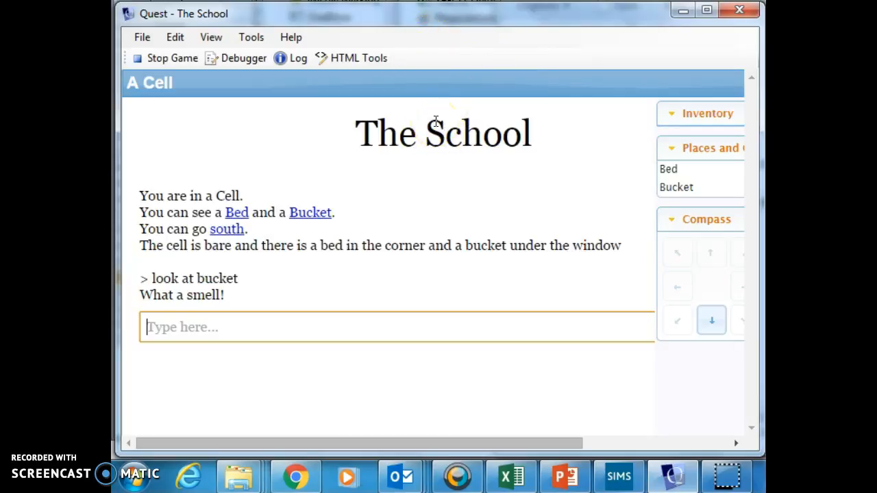
mouse_move(382, 146)
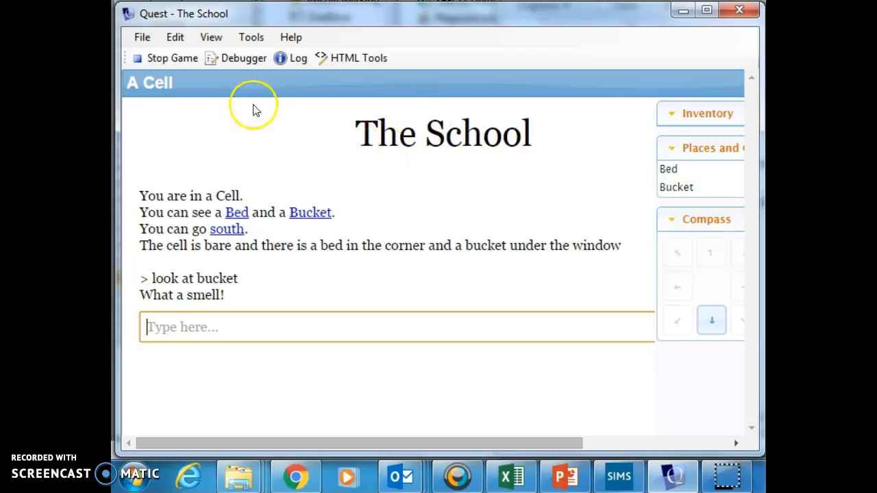
mouse_move(218, 103)
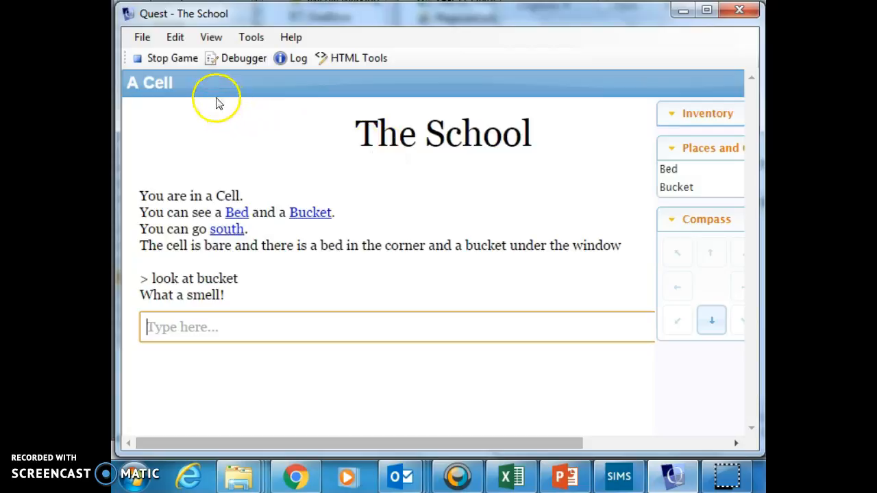